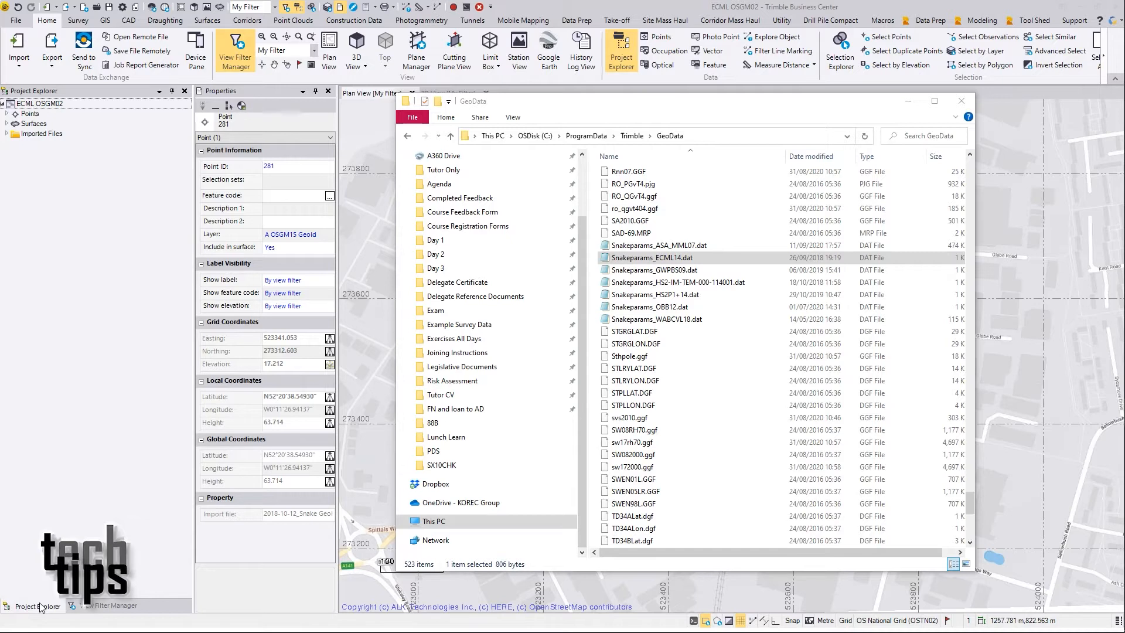
mouse_move(461, 258)
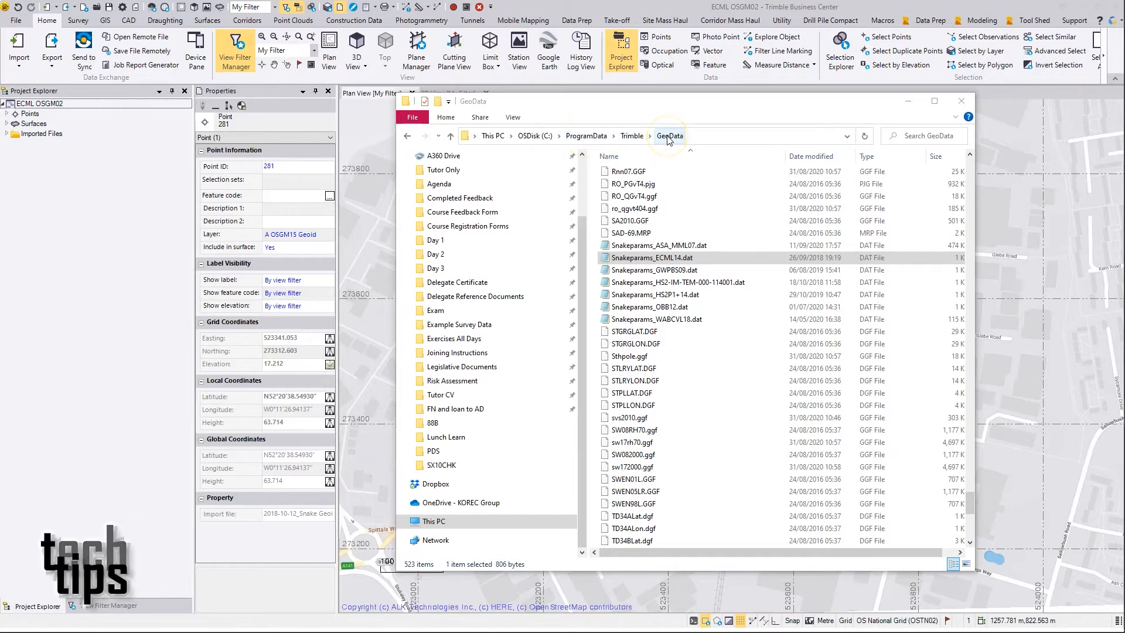
mouse_move(630, 136)
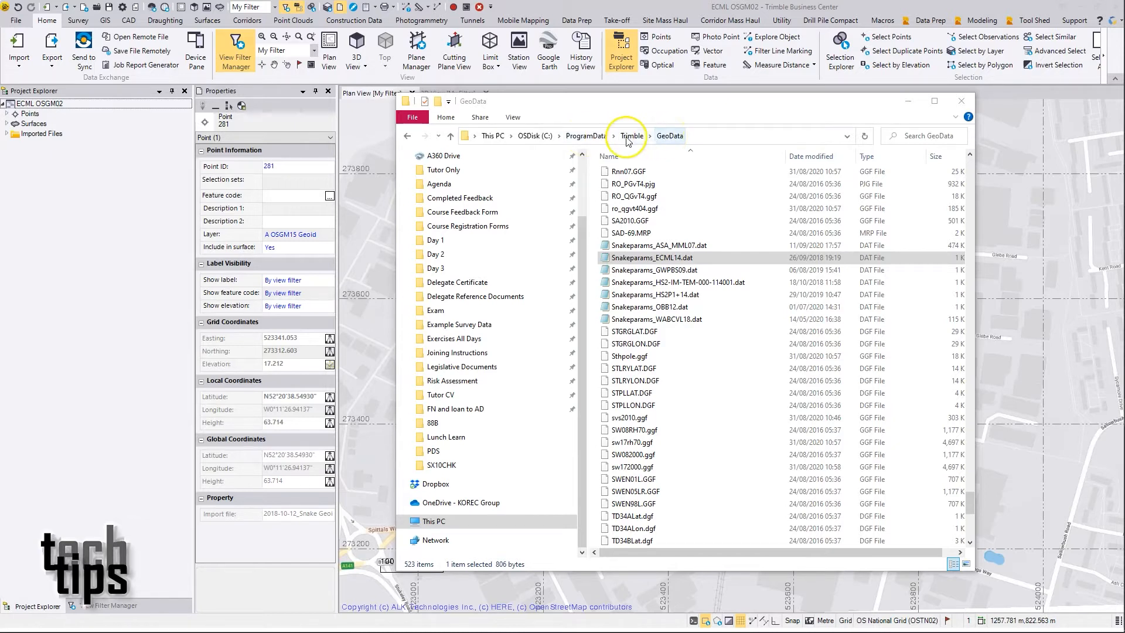
mouse_move(590, 141)
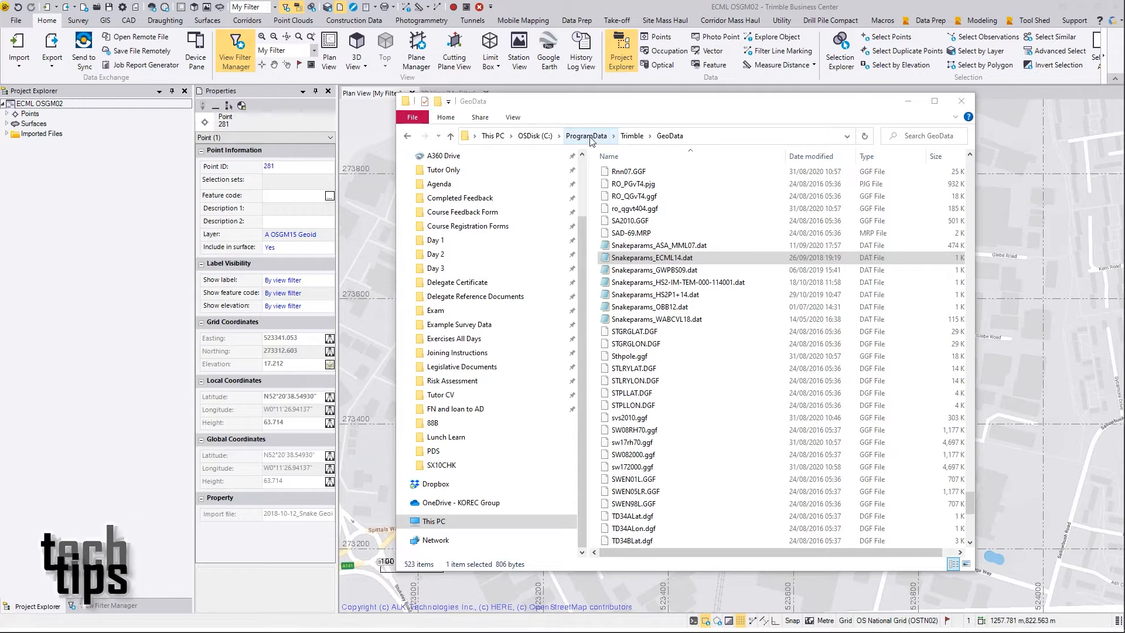
mouse_move(519, 120)
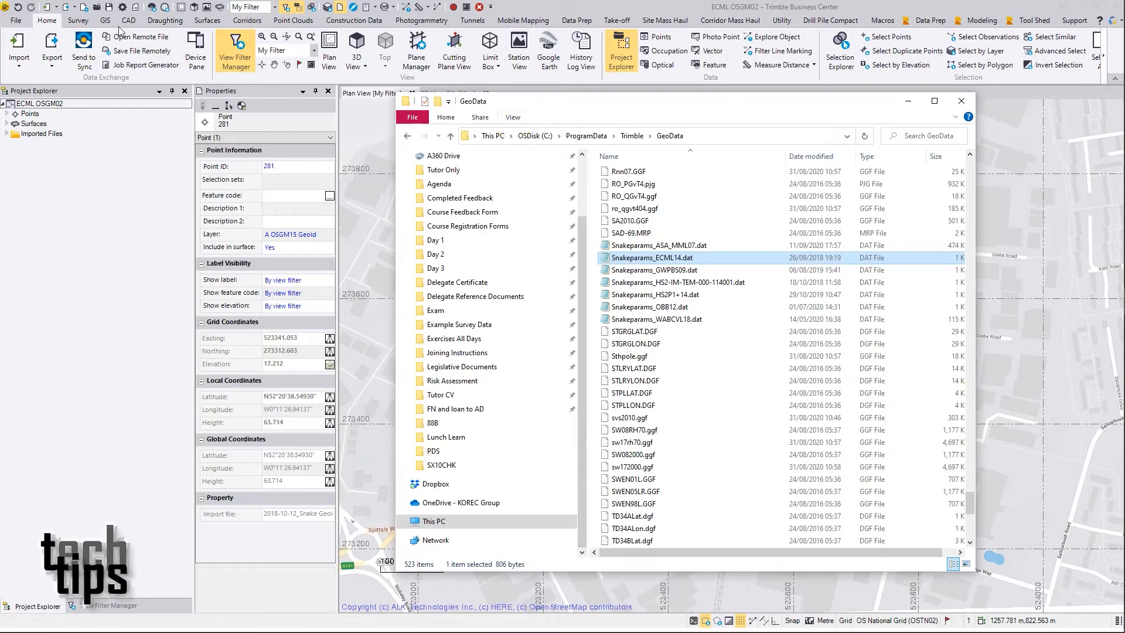
- Show the GeoData folder's view options with hidden items and file extensions ticked
left_click(512, 117)
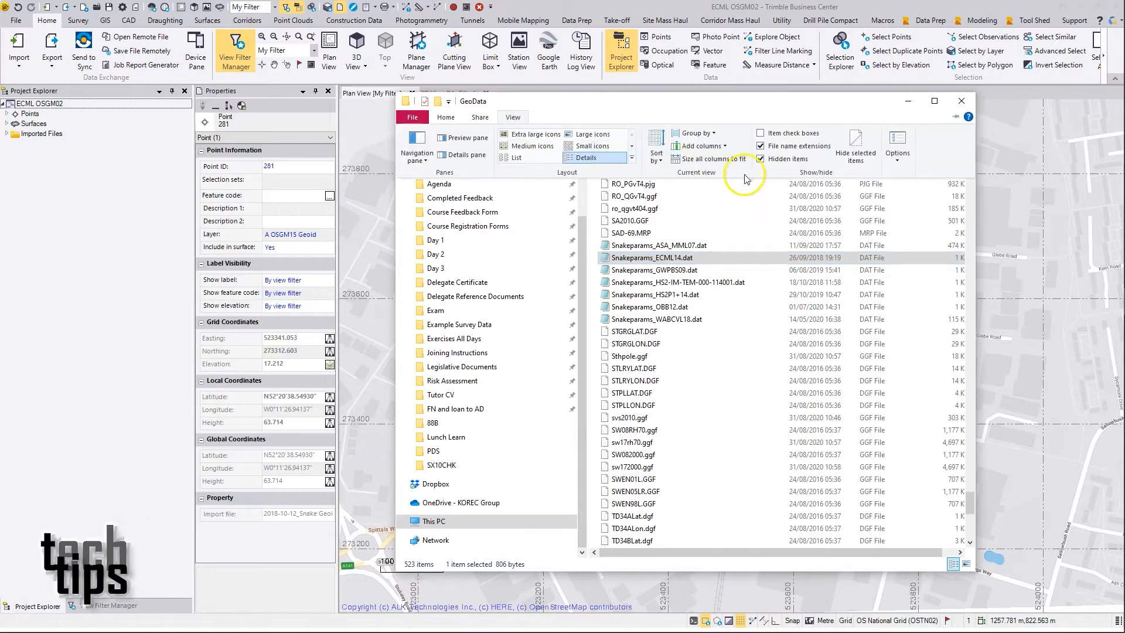
mouse_move(760, 158)
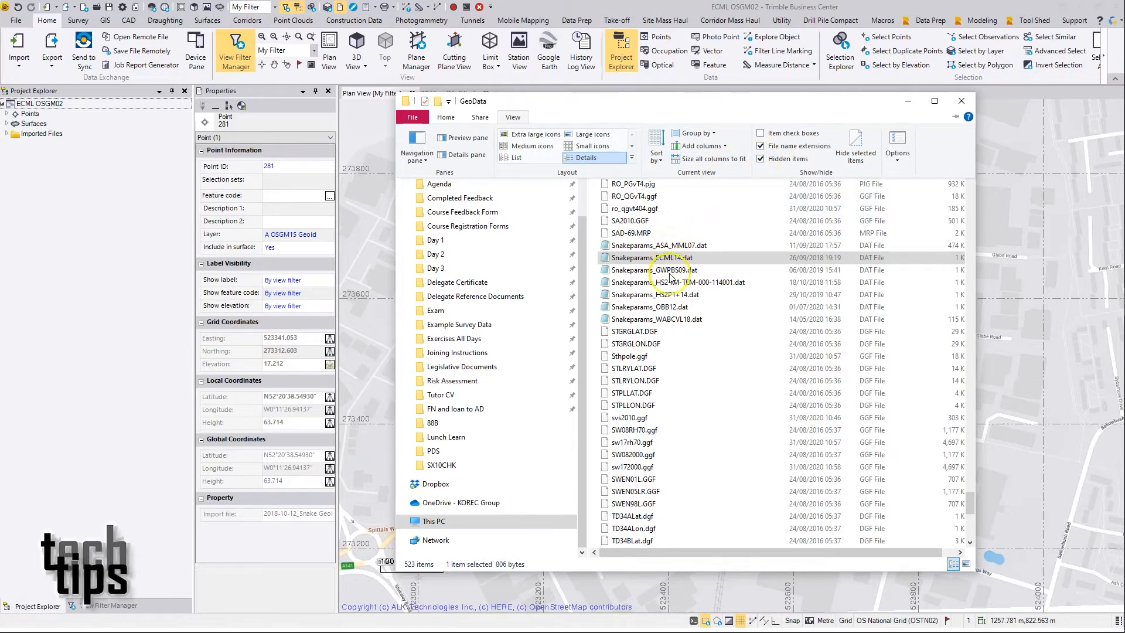
mouse_move(617, 266)
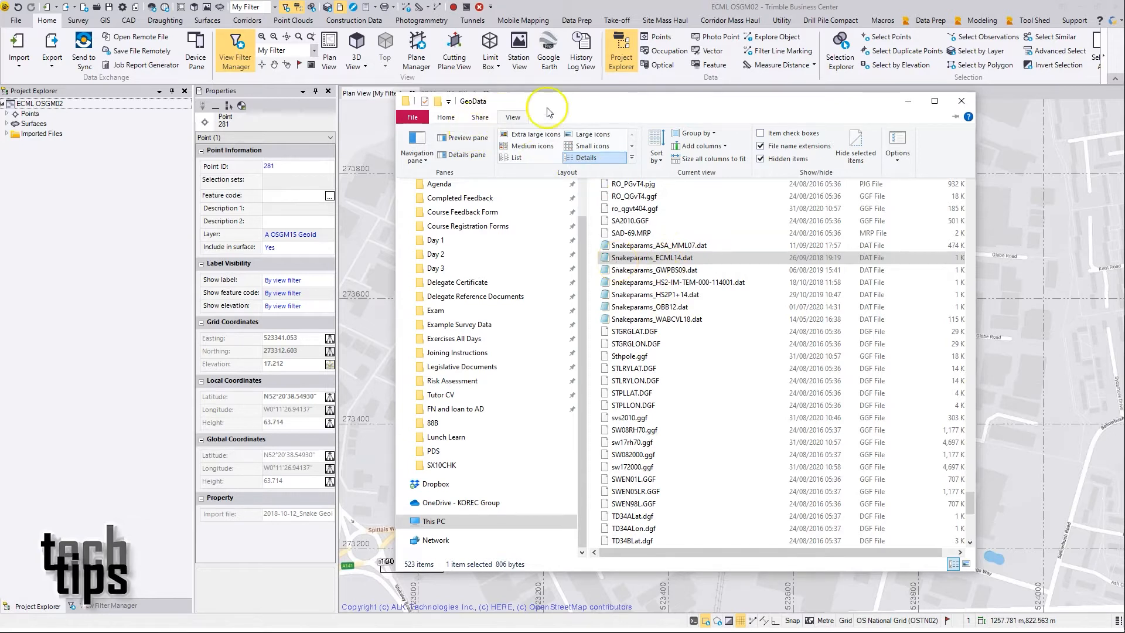
mouse_move(655, 261)
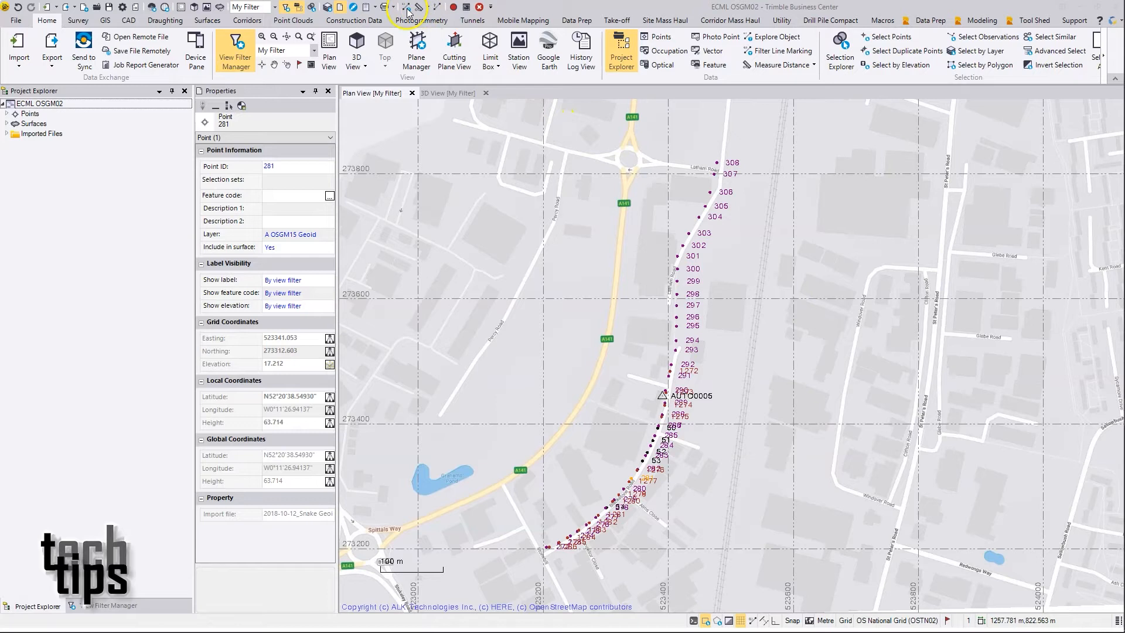
mouse_move(166, 13)
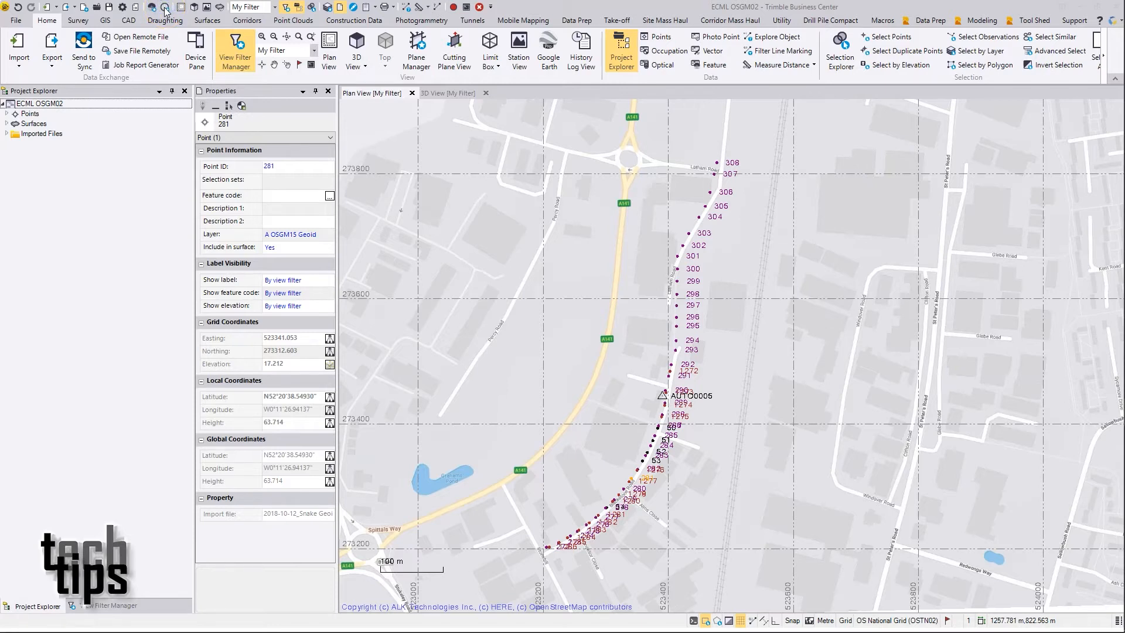
- Launch the Coordinate System Manager from the quick access toolbar
left_click(194, 40)
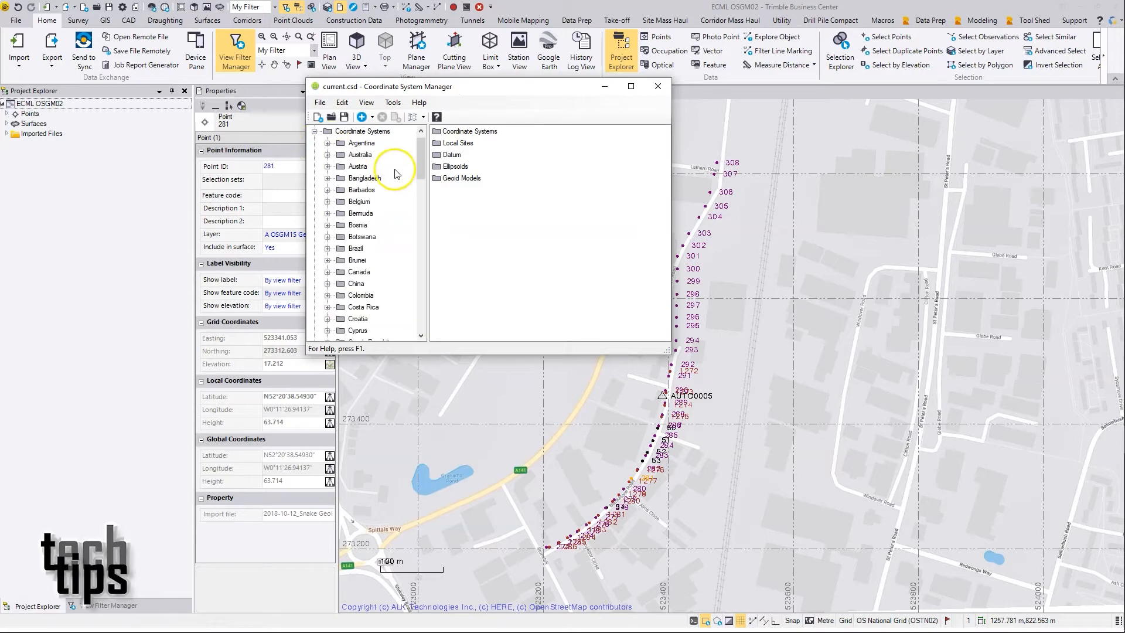
- Inspect the SnakeGrids group (HS2, OBB12, South Wales GWP) and start adding a new group under Coordinate Systems
scroll("down", 3)
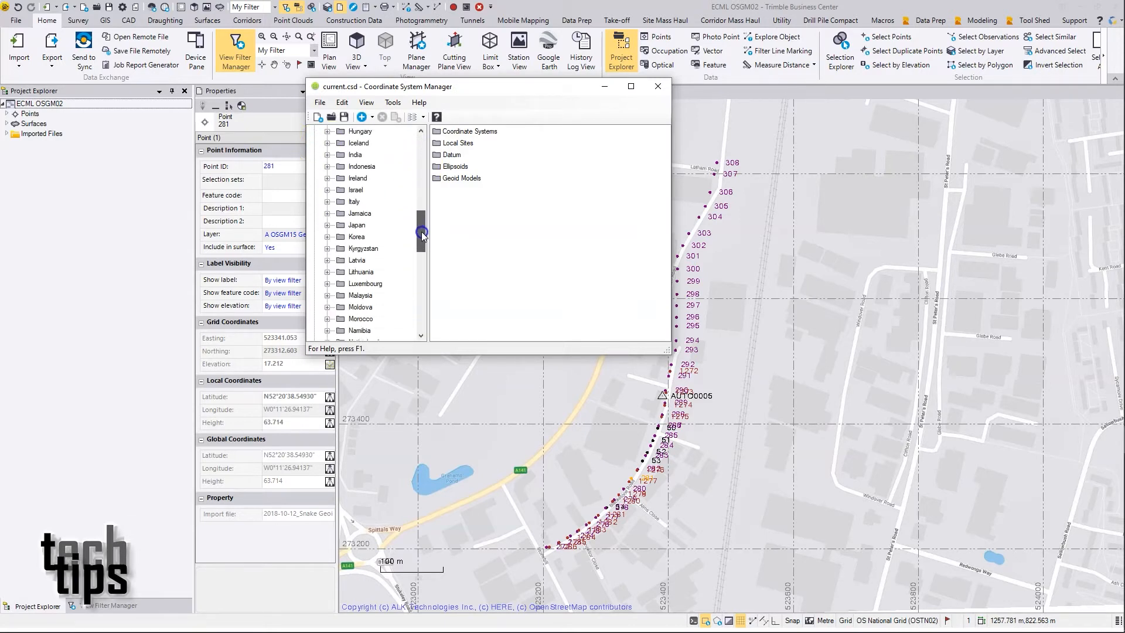
scroll("down", 3)
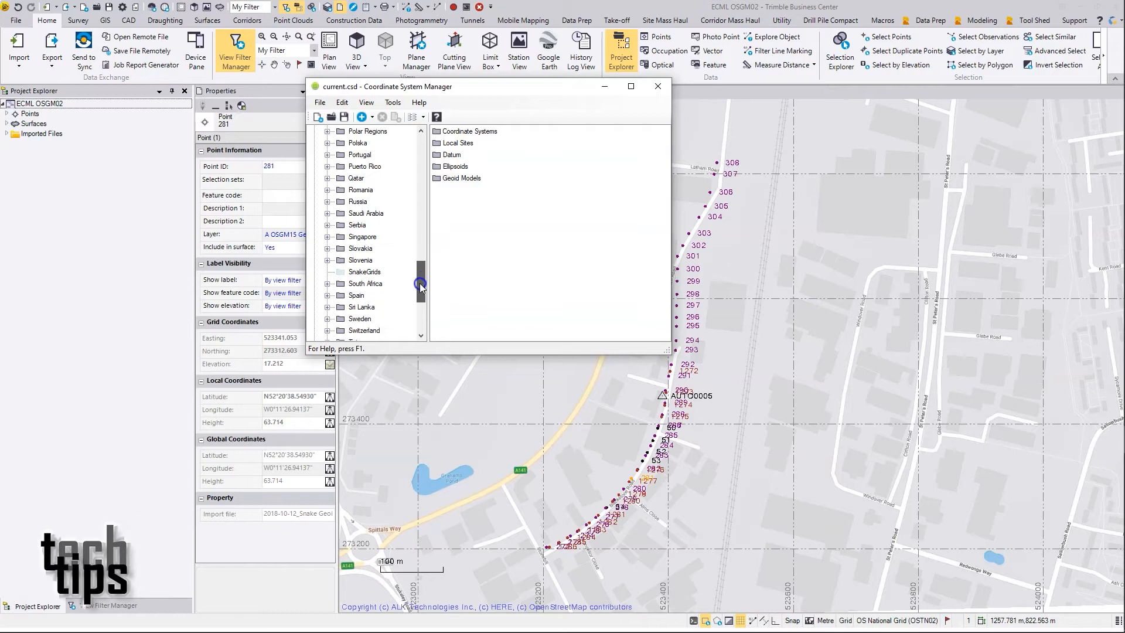
left_click(365, 271)
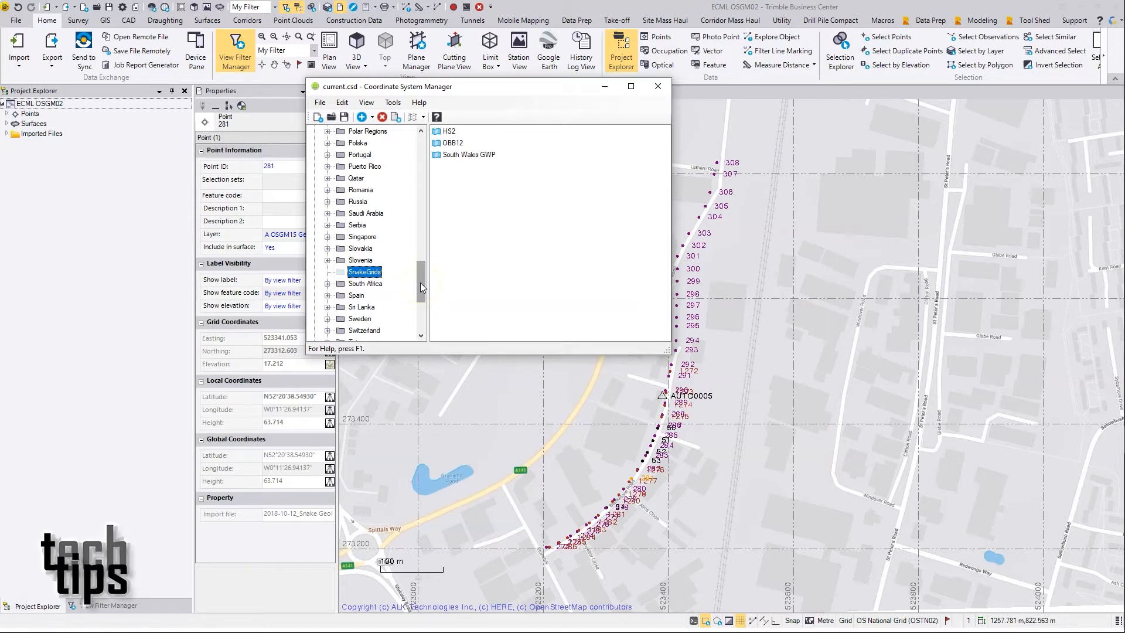
scroll("up", 3)
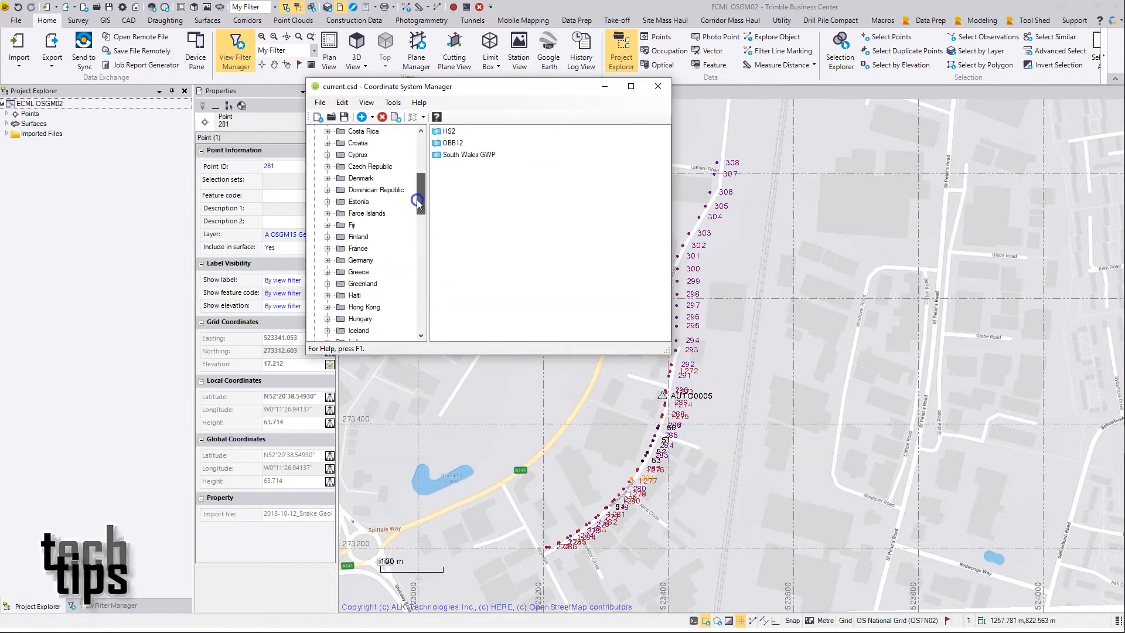
right_click(345, 143)
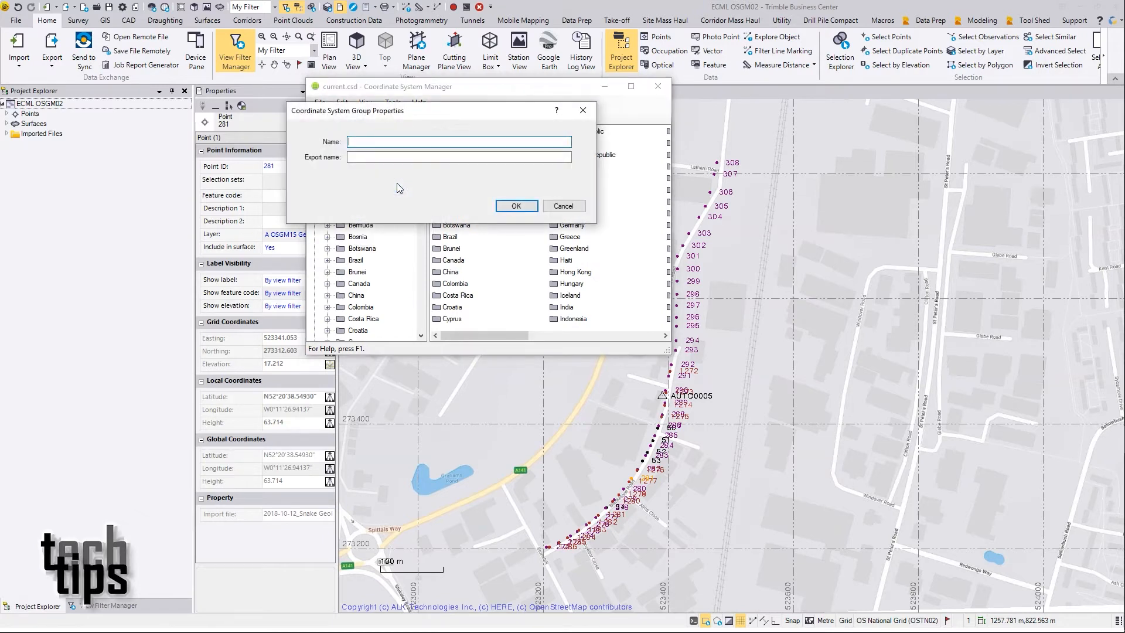
- Create the SnakeGrids2 group and begin adding a coordinate system to it
type("SnakedGr")
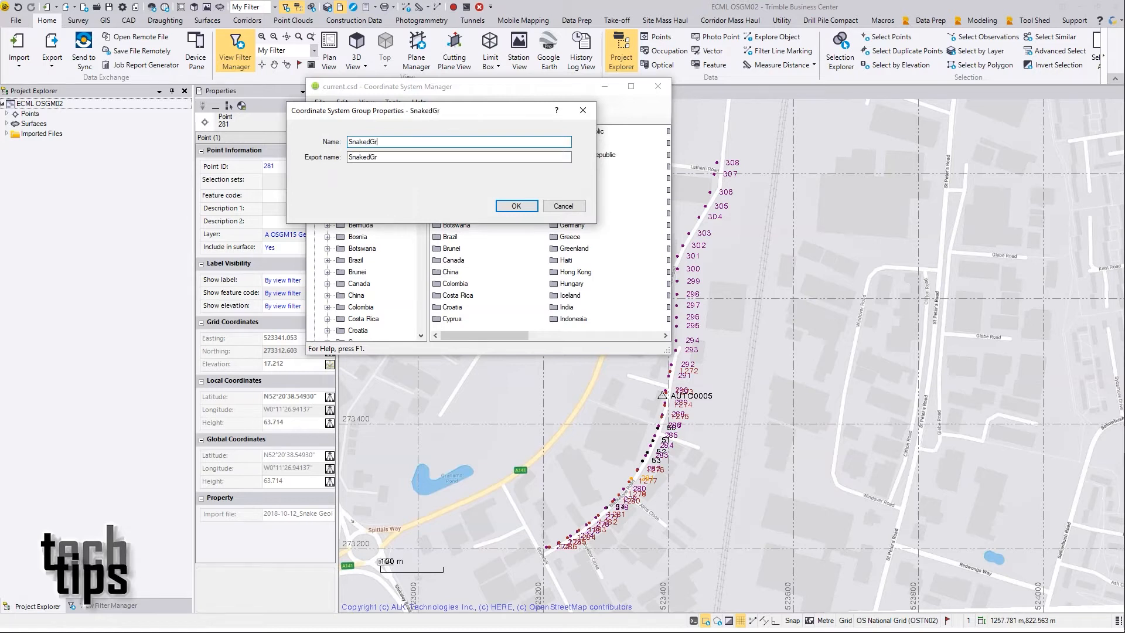
type("ids2")
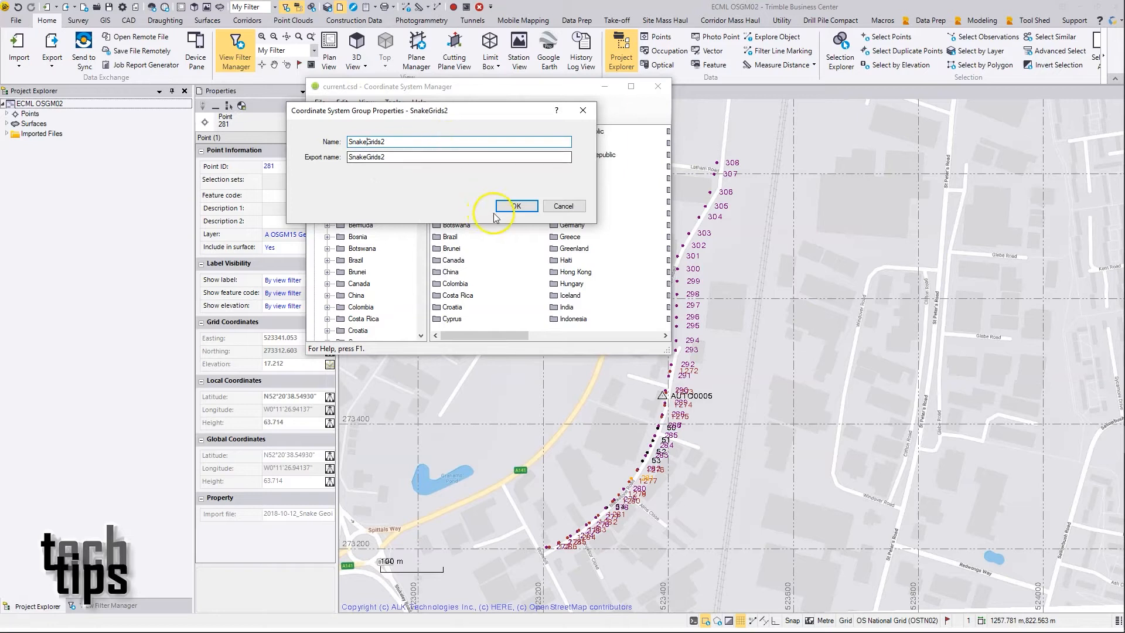
left_click(516, 206)
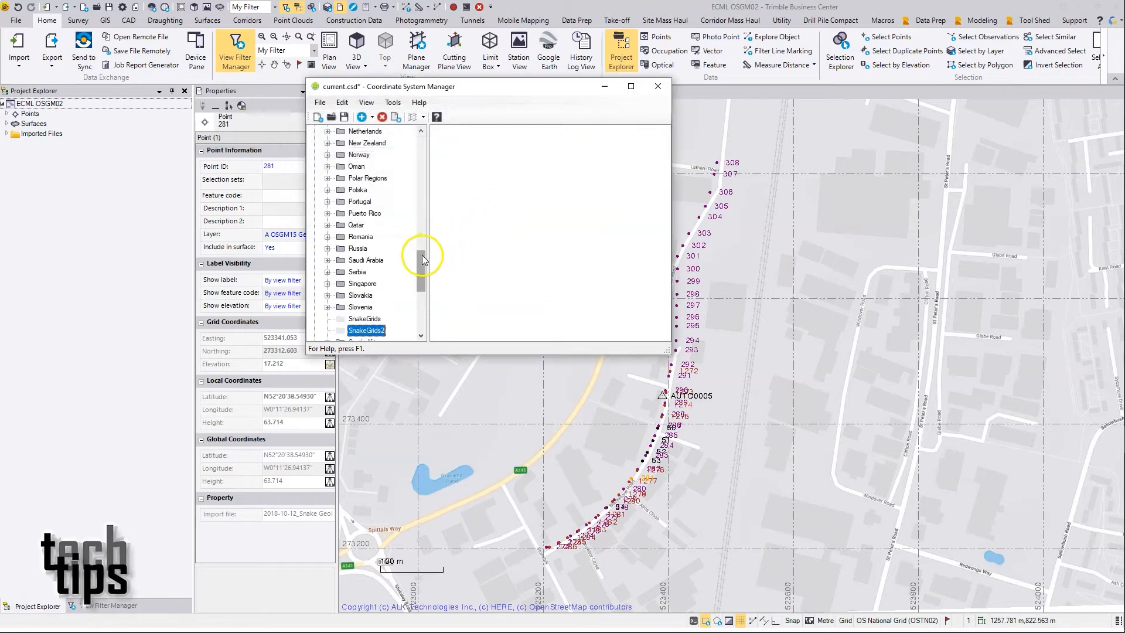
right_click(504, 202)
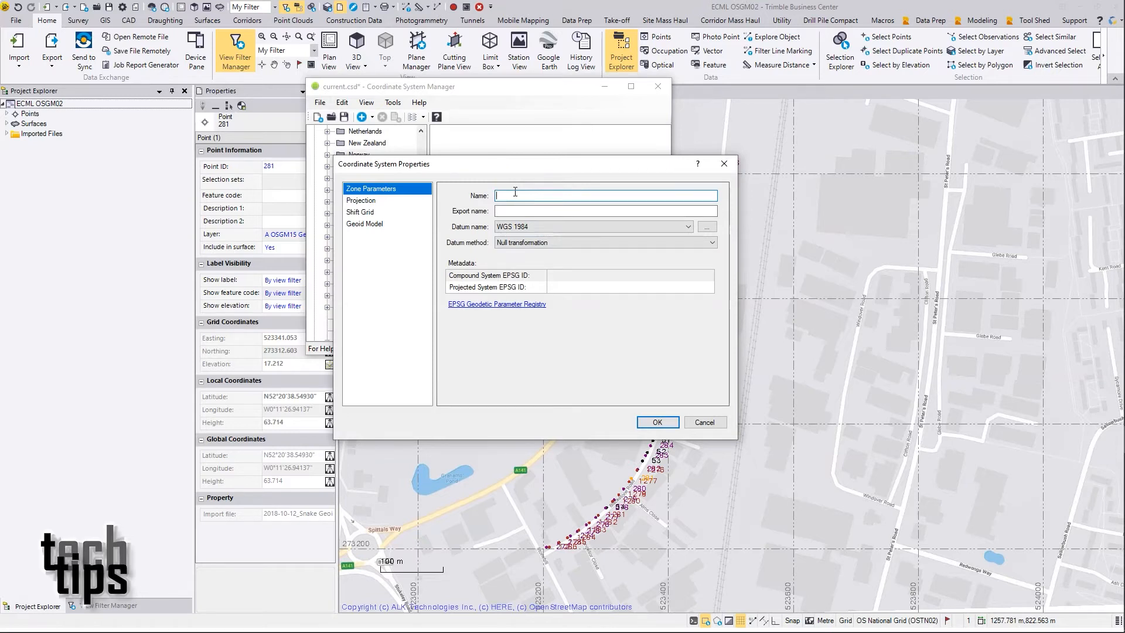
- Name the new SnakeGrids2 system East Coast Mainline and move to its projection settings
type("East Coast Main")
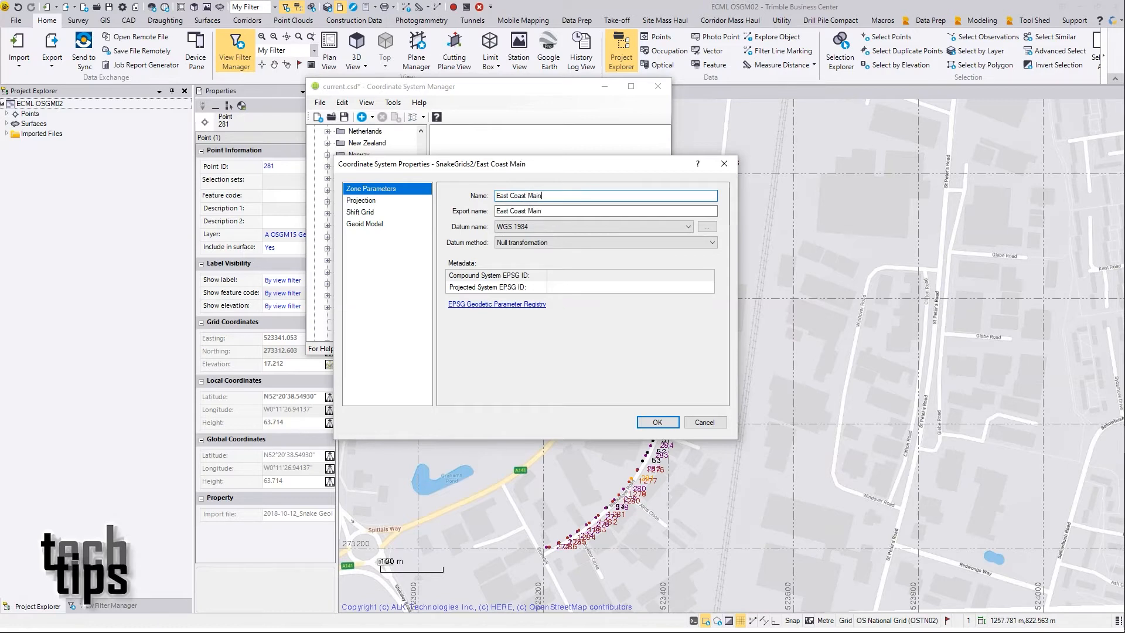
type("line")
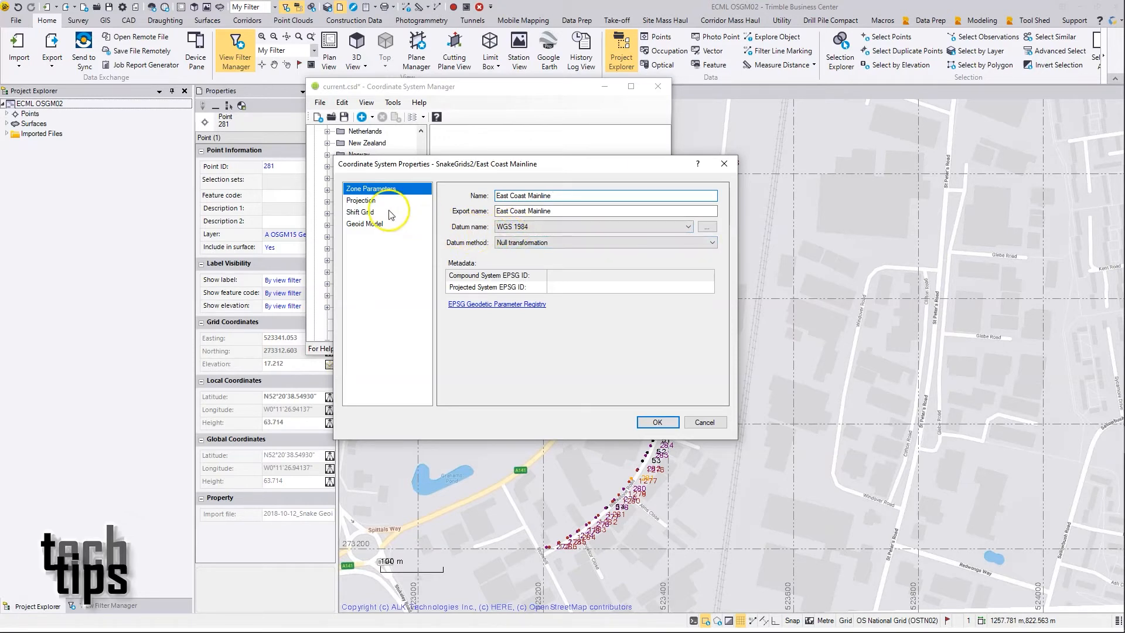
left_click(361, 200)
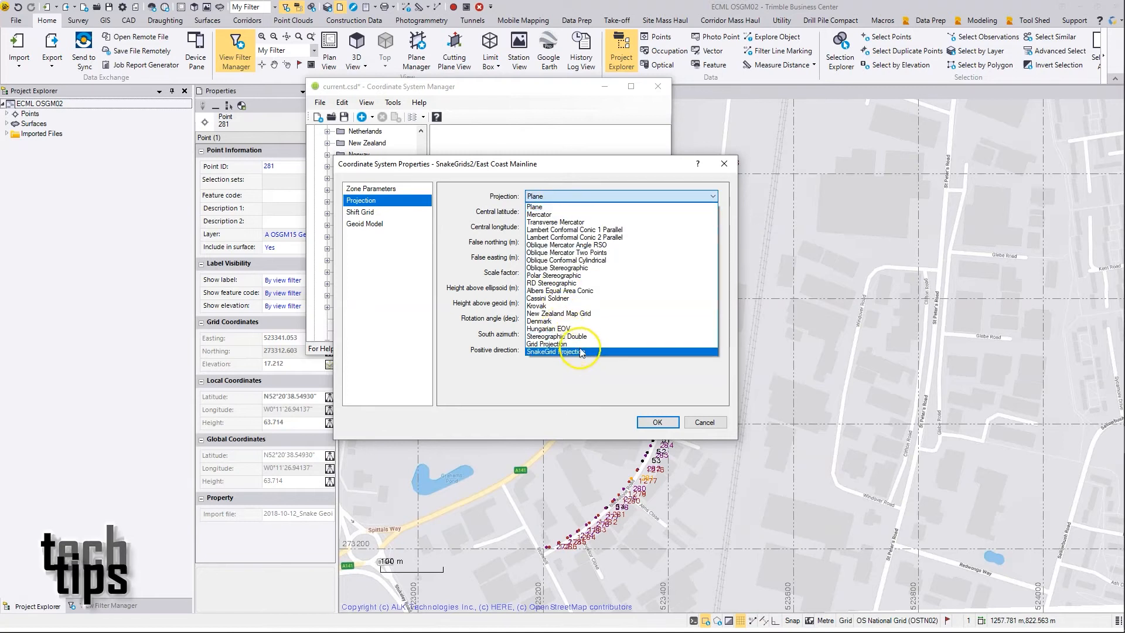
- Set the projection to SnakeGrid Projection and choose its grid file
left_click(552, 351)
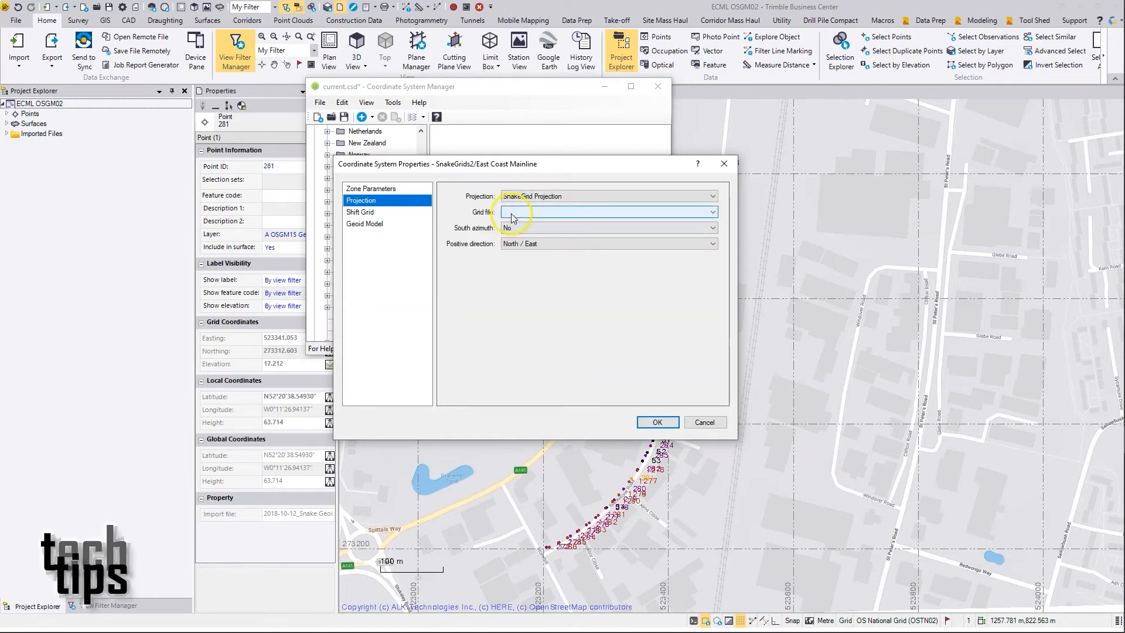
left_click(710, 210)
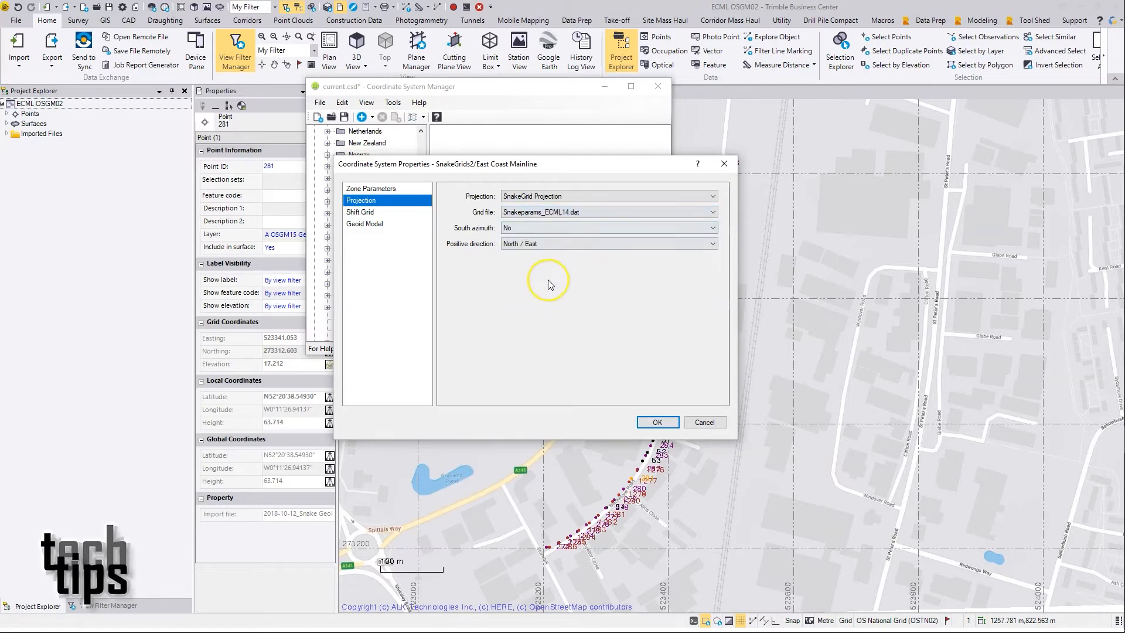
mouse_move(547, 280)
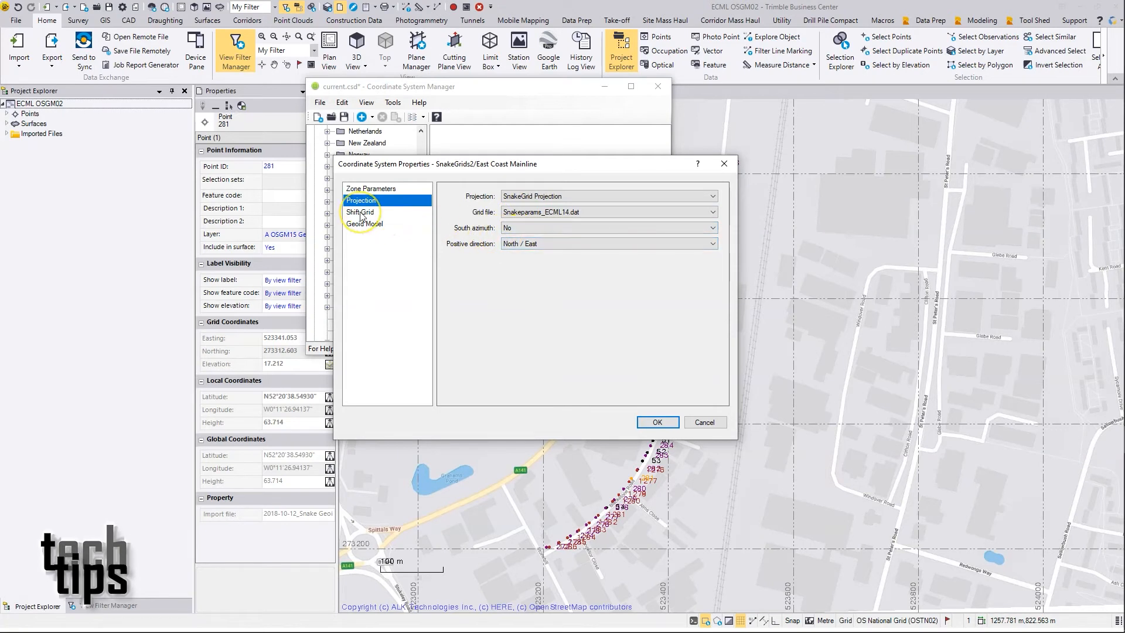
- Set the zone's geoid to Geoid Grid Model OSGM02 (United Kingdom) and confirm the system
left_click(365, 223)
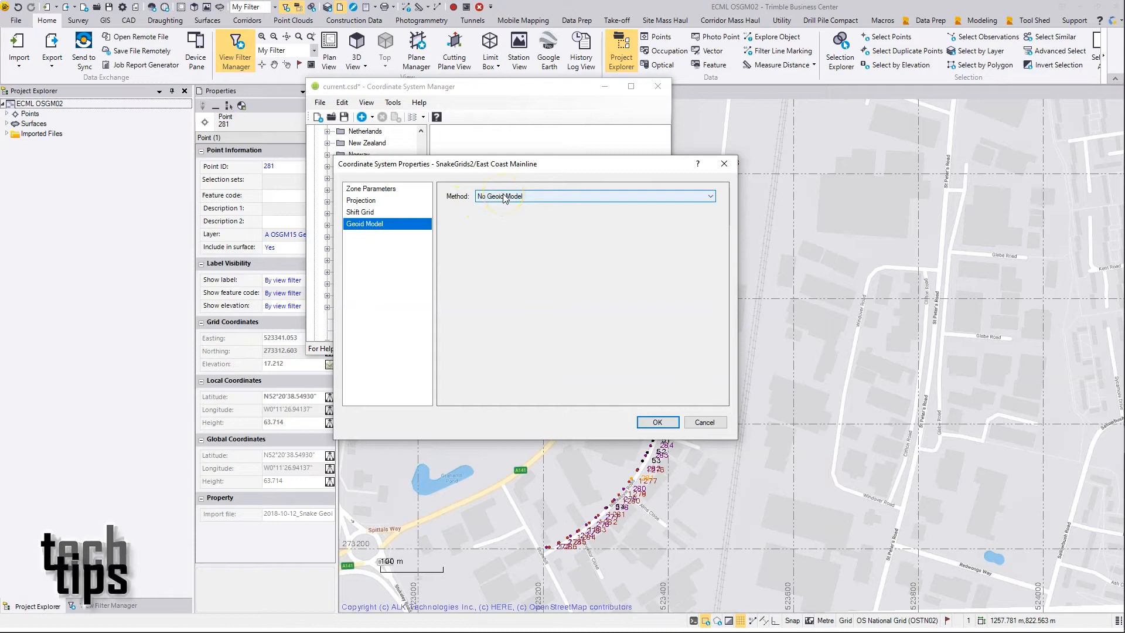
left_click(707, 196)
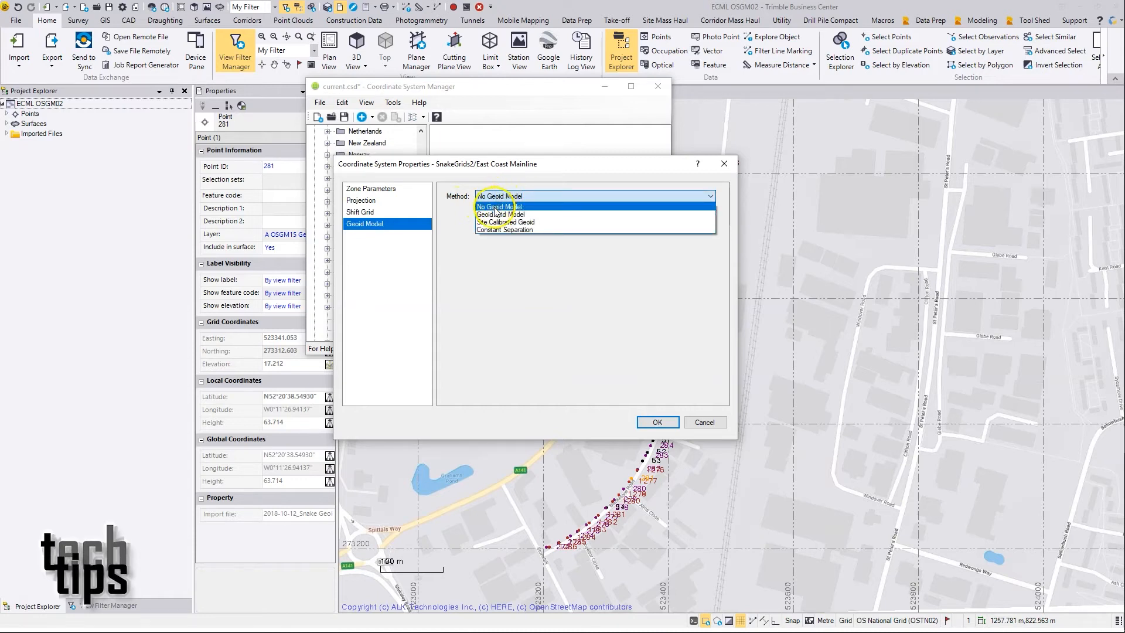
left_click(502, 214)
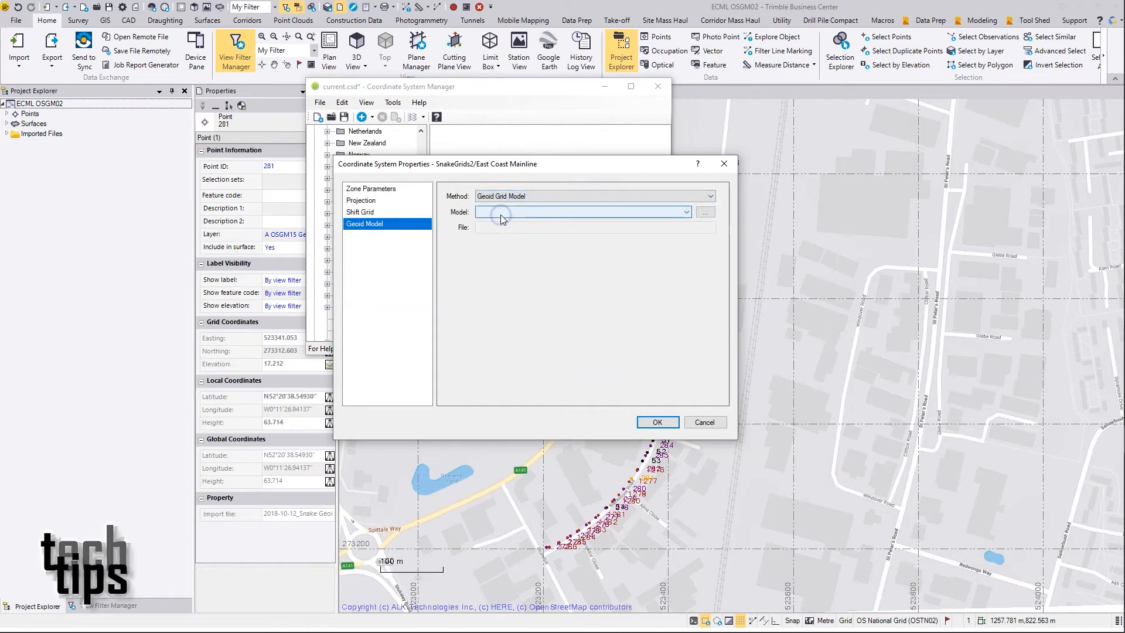
left_click(685, 210)
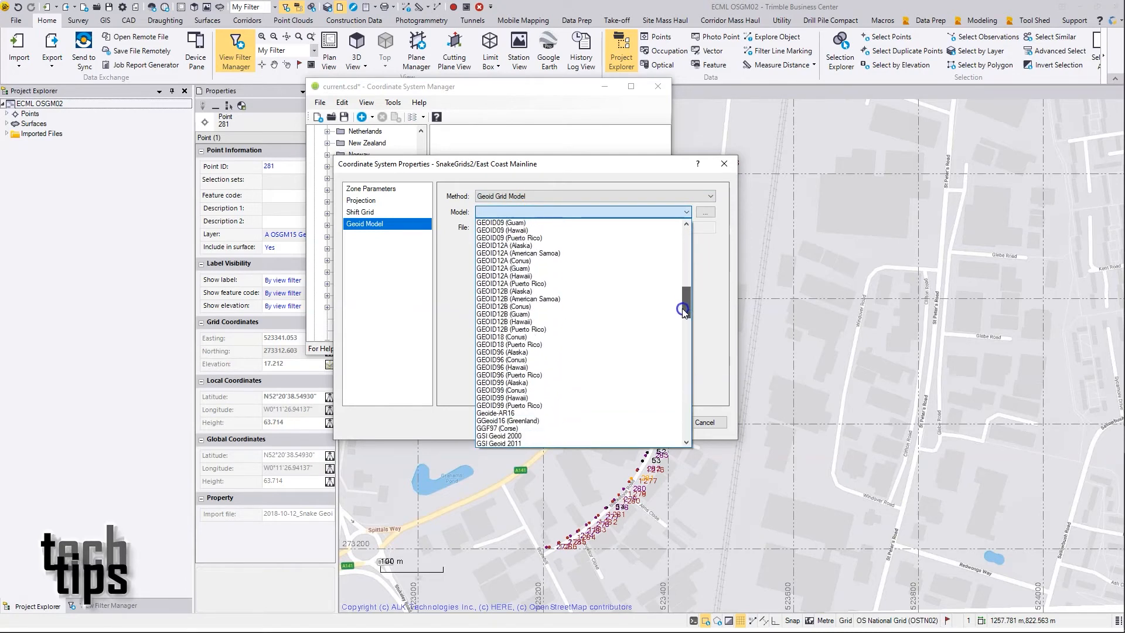
scroll("down", 3)
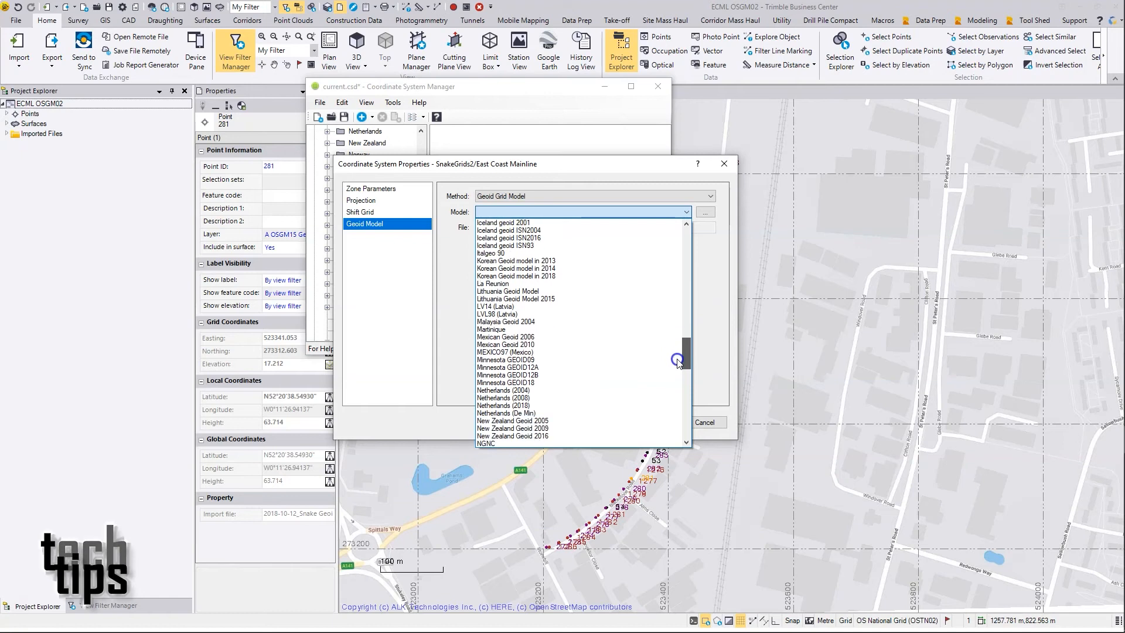
scroll("down", 3)
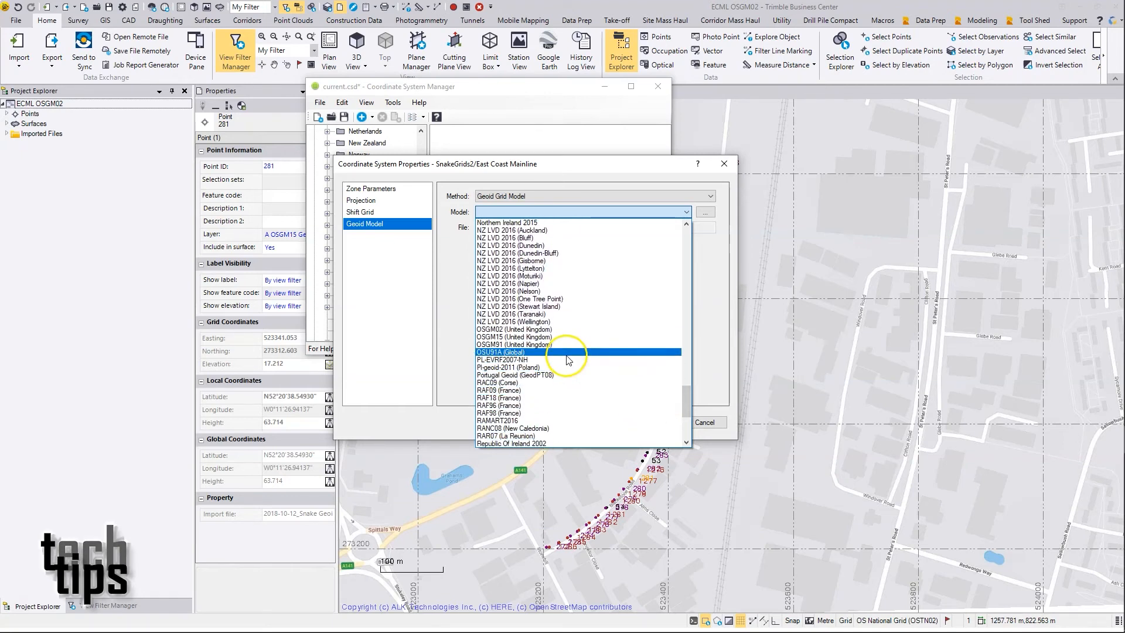
left_click(513, 328)
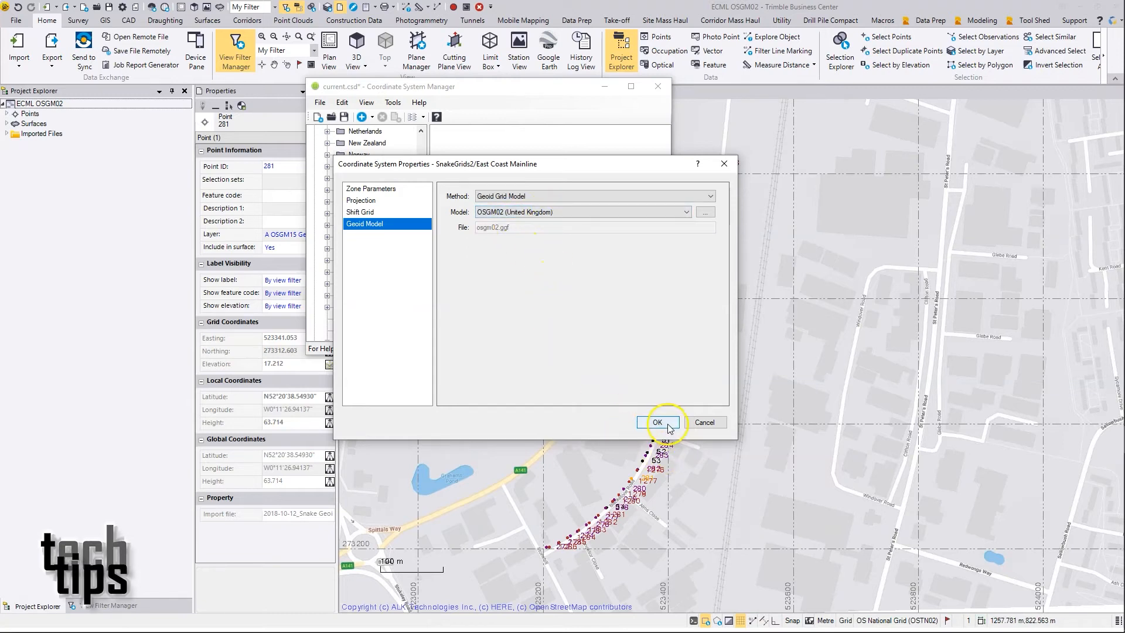
left_click(656, 422)
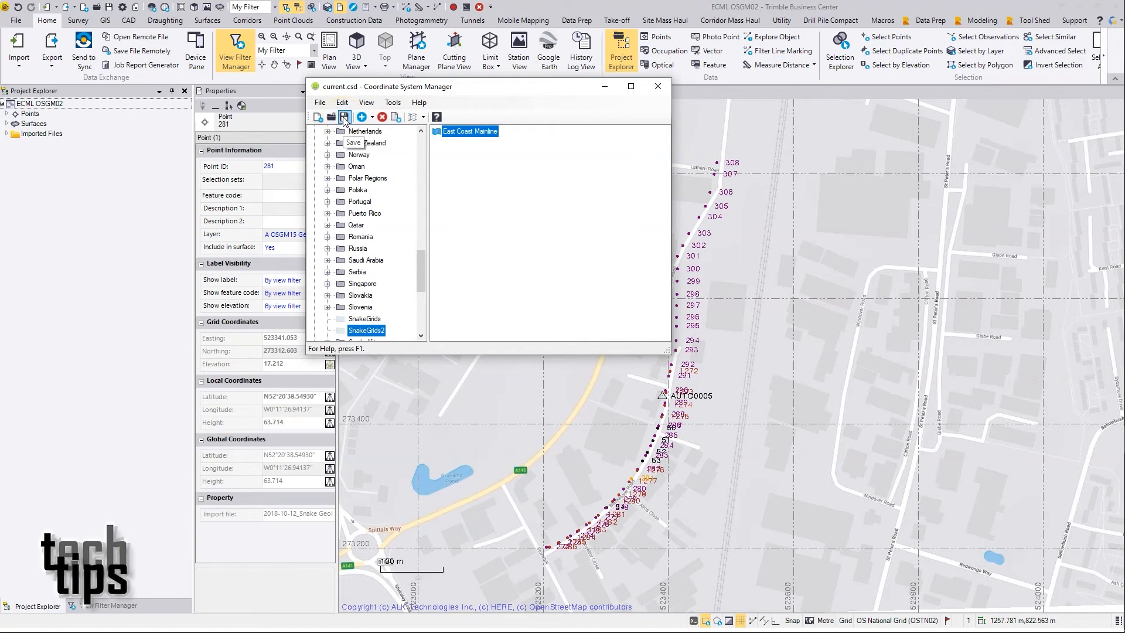
mouse_move(386, 93)
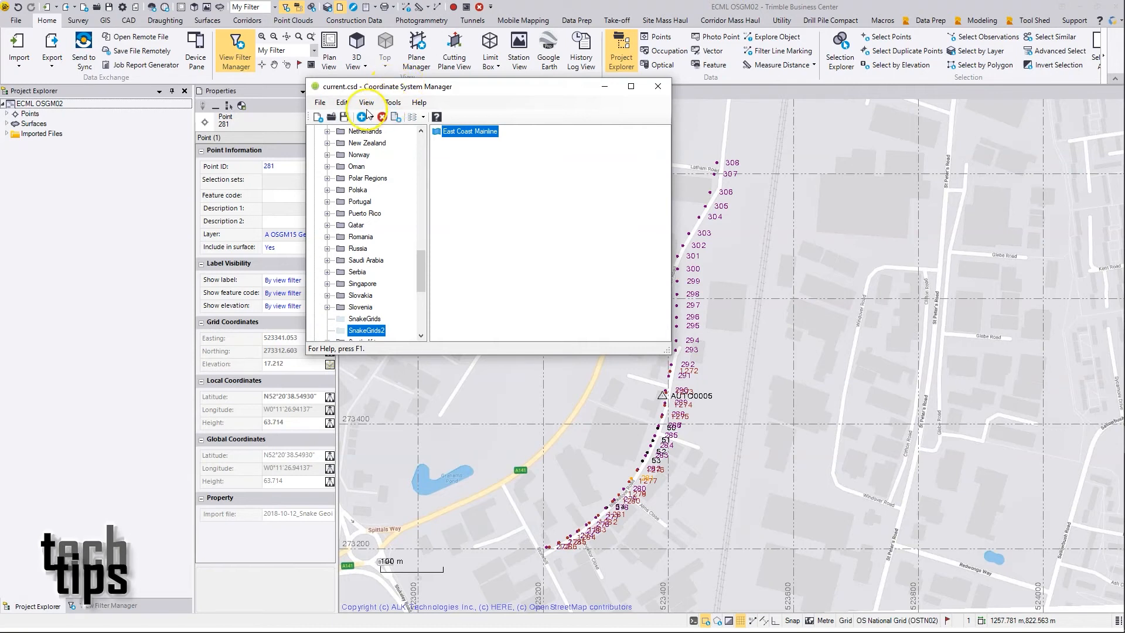
- Exit the Coordinate System Manager via File > Exit, returning to the plan view
left_click(319, 102)
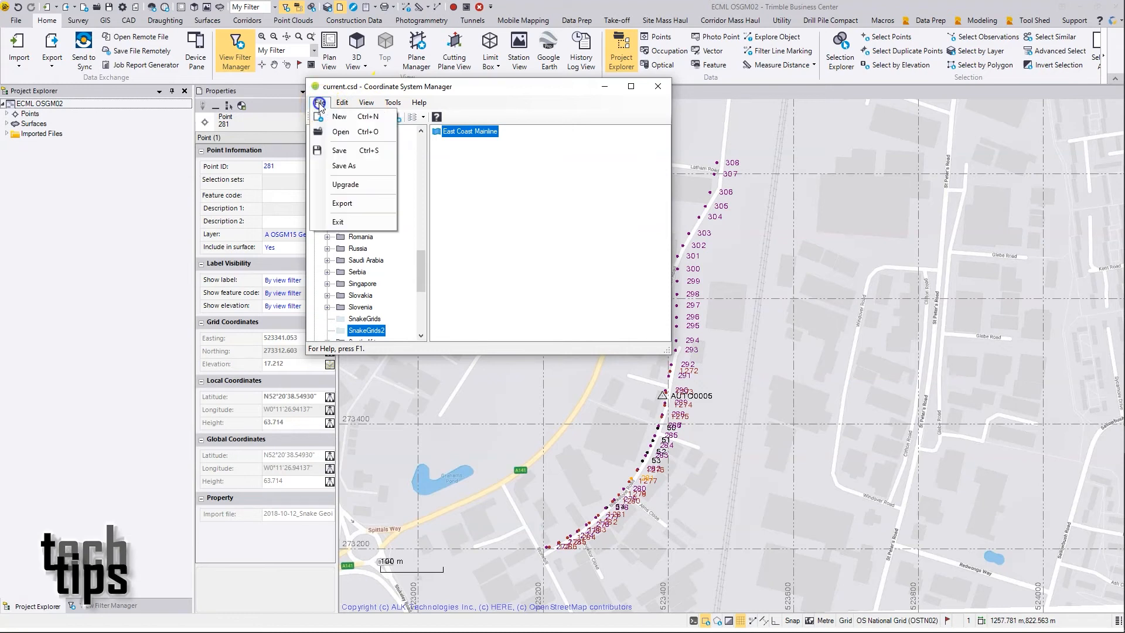
left_click(337, 221)
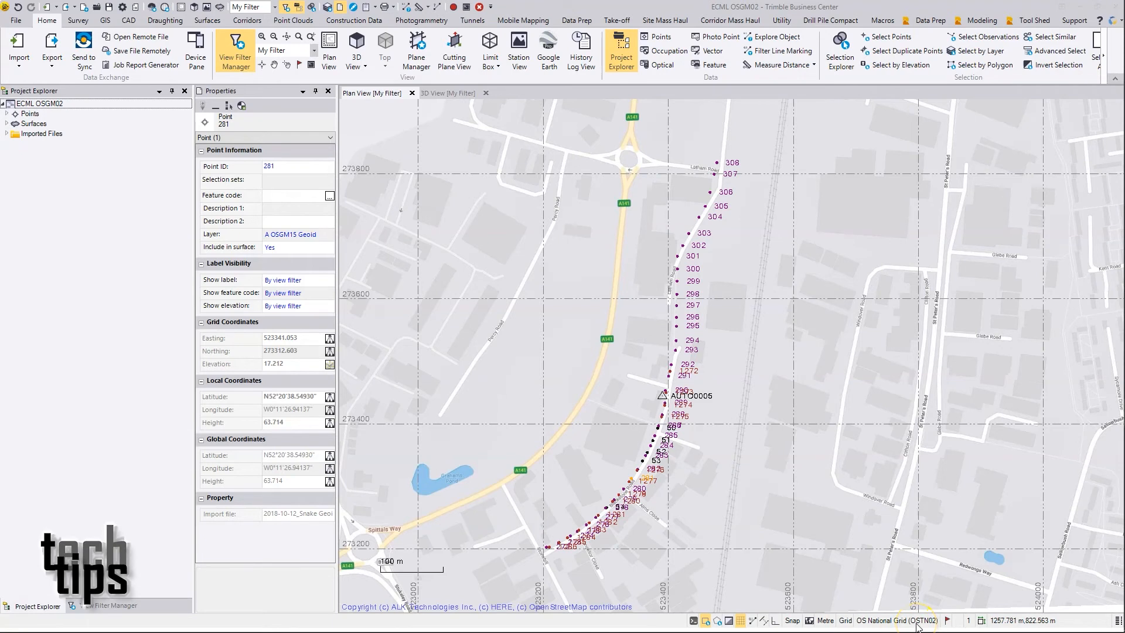
- Change the project coordinate system to SnakeGrids2 East Coast Mainline, keeping the OSGM02 geoid, and accept the settings
left_click(601, 233)
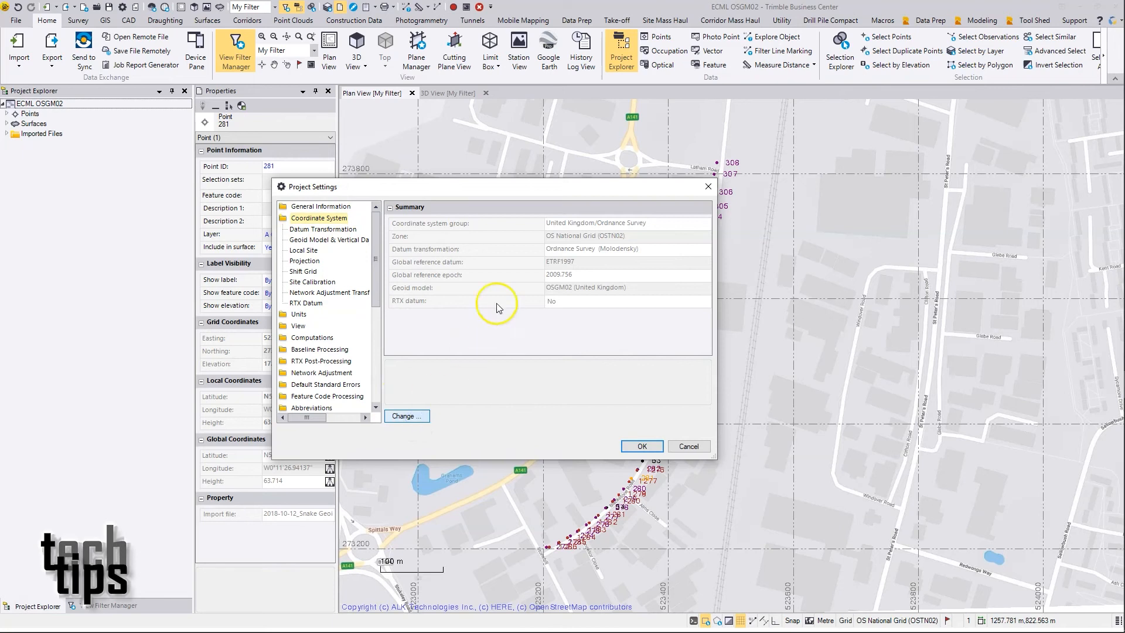
left_click(407, 416)
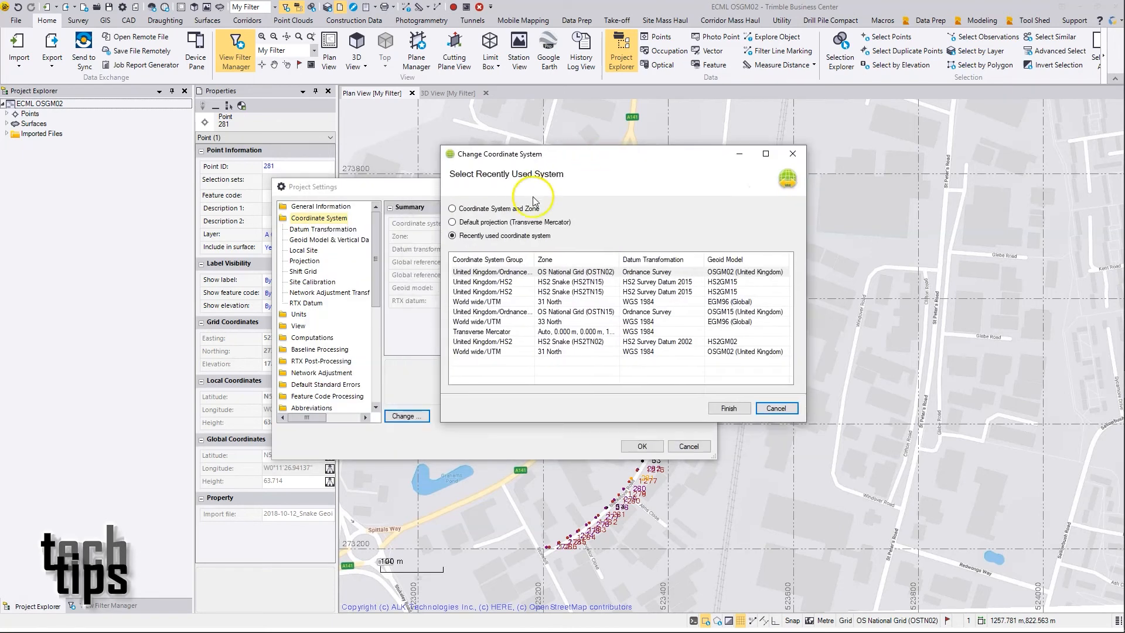
left_click(452, 208)
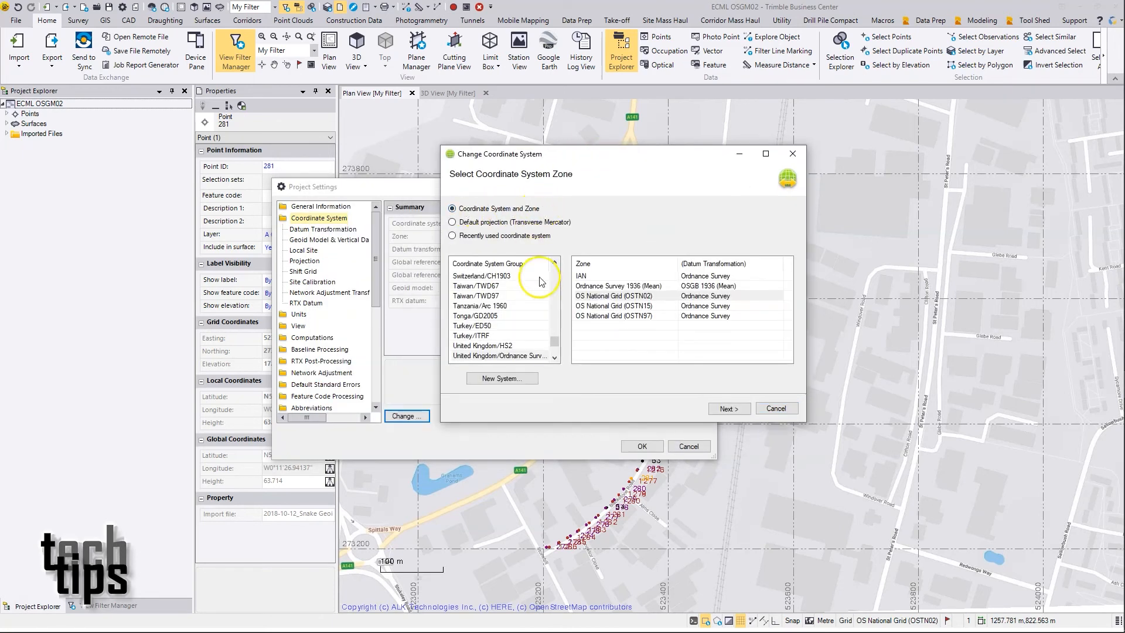
mouse_move(503, 273)
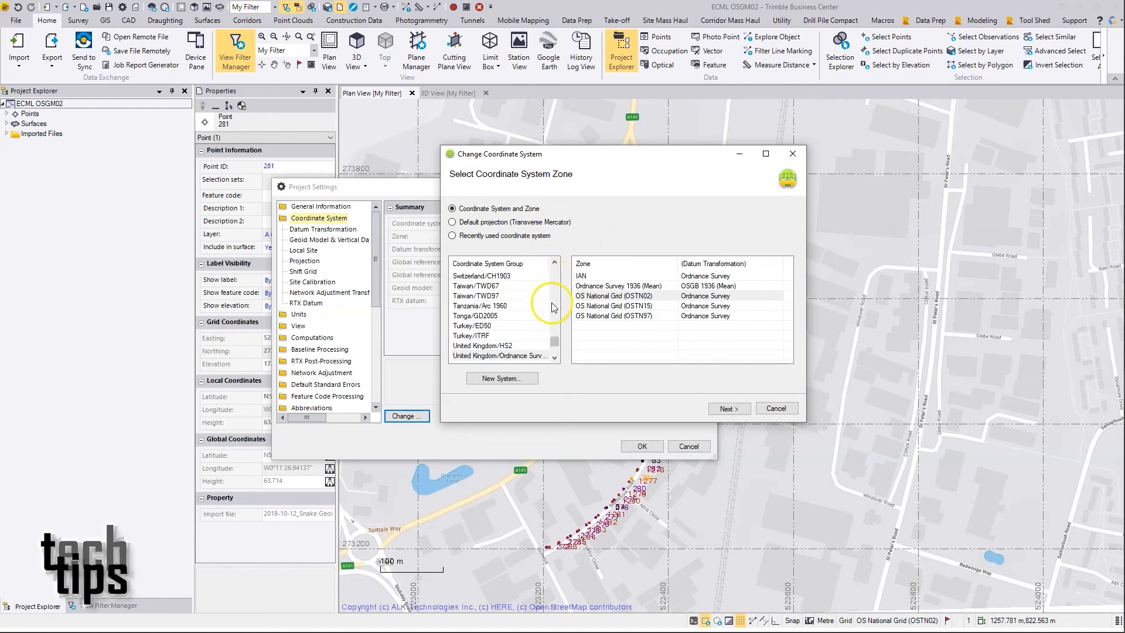
left_click(469, 286)
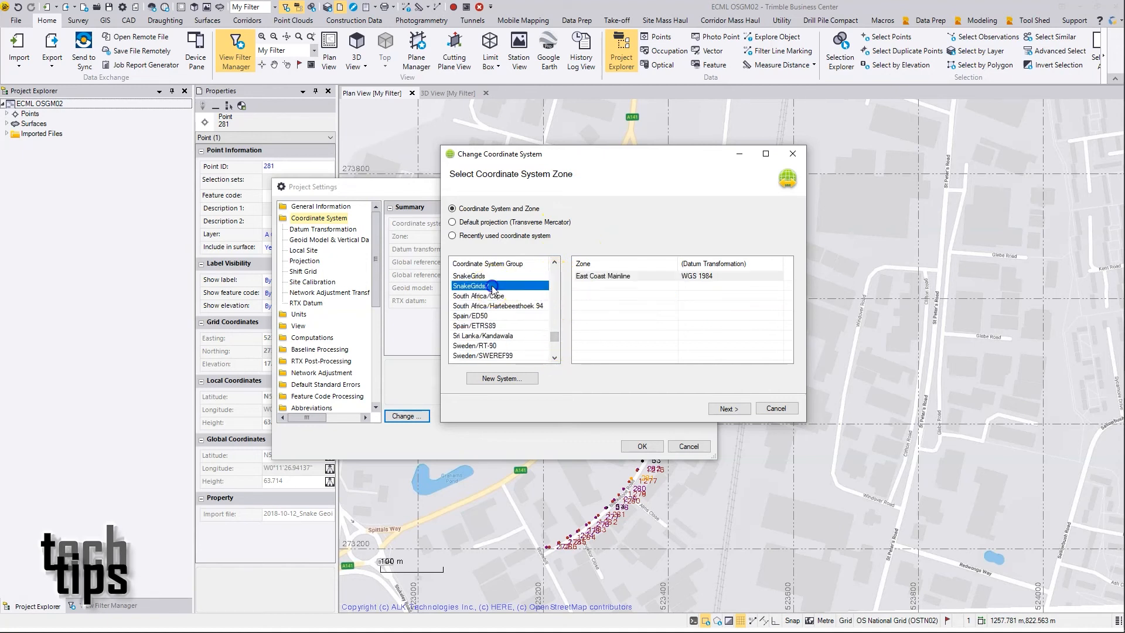
left_click(471, 286)
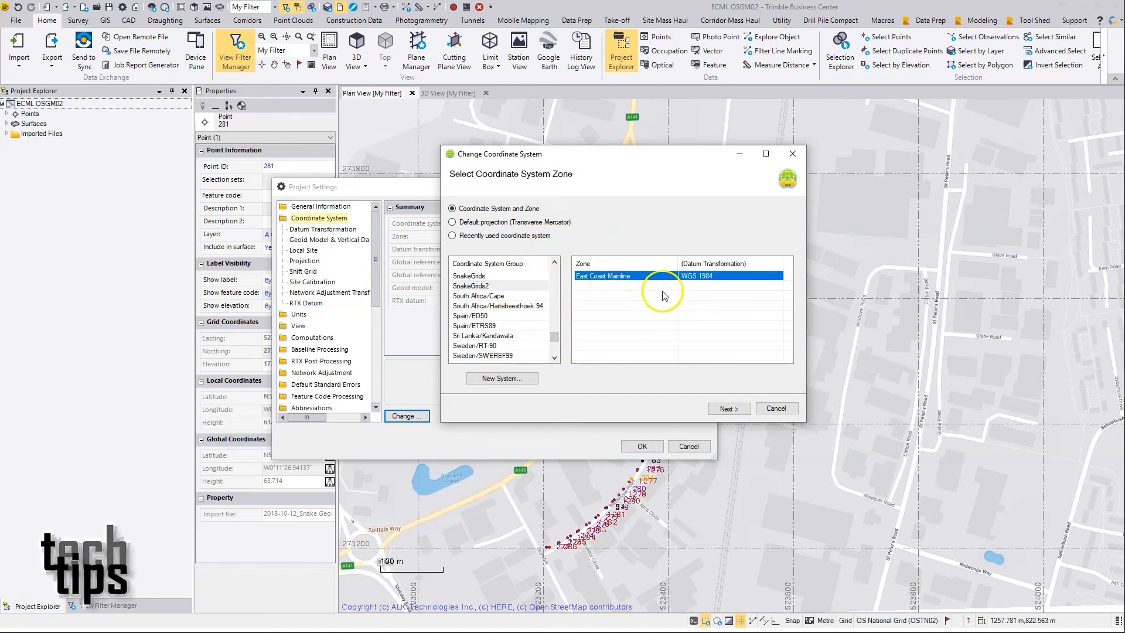
left_click(728, 408)
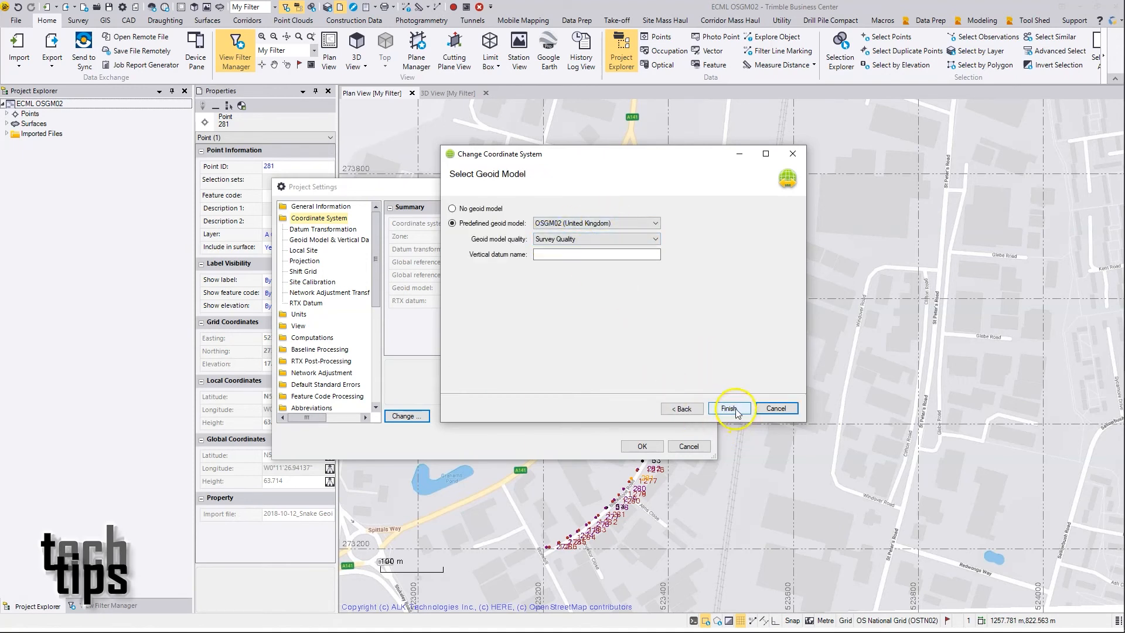
left_click(730, 407)
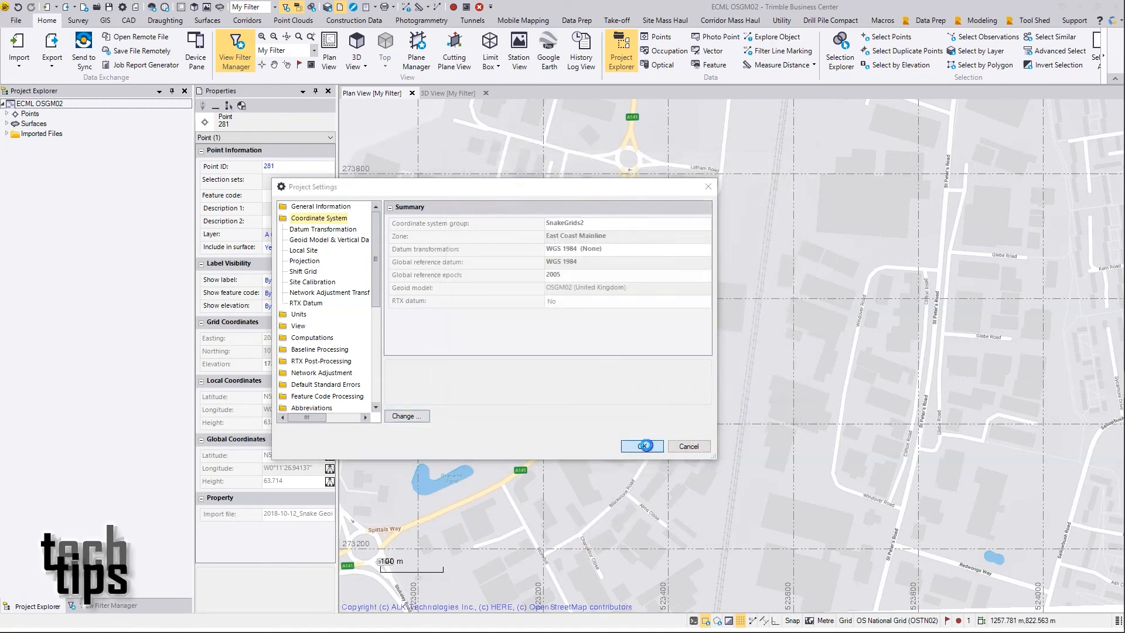
left_click(637, 446)
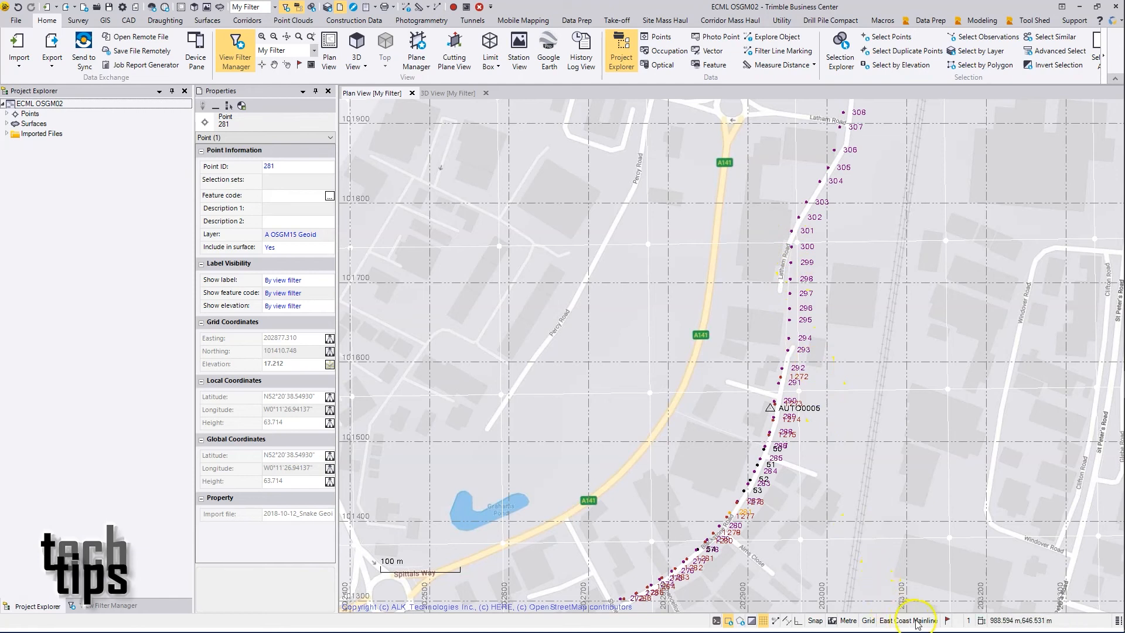
mouse_move(912, 619)
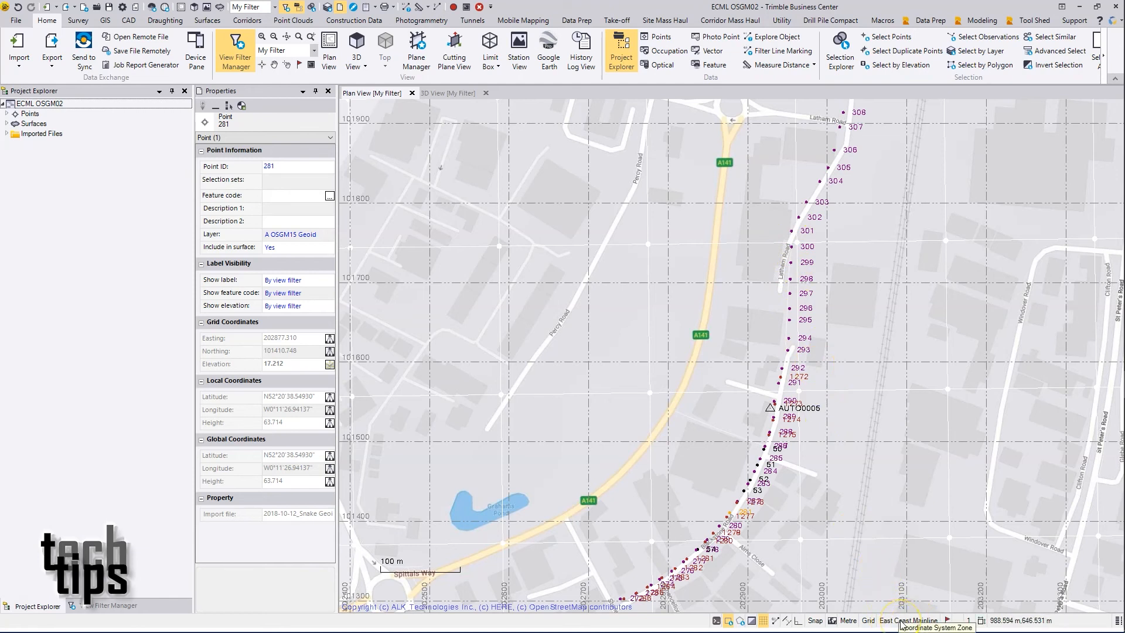
- Select point 303 to read its snake grid coordinates, Easting 202973.782 and Northing 101801.177
left_click(807, 202)
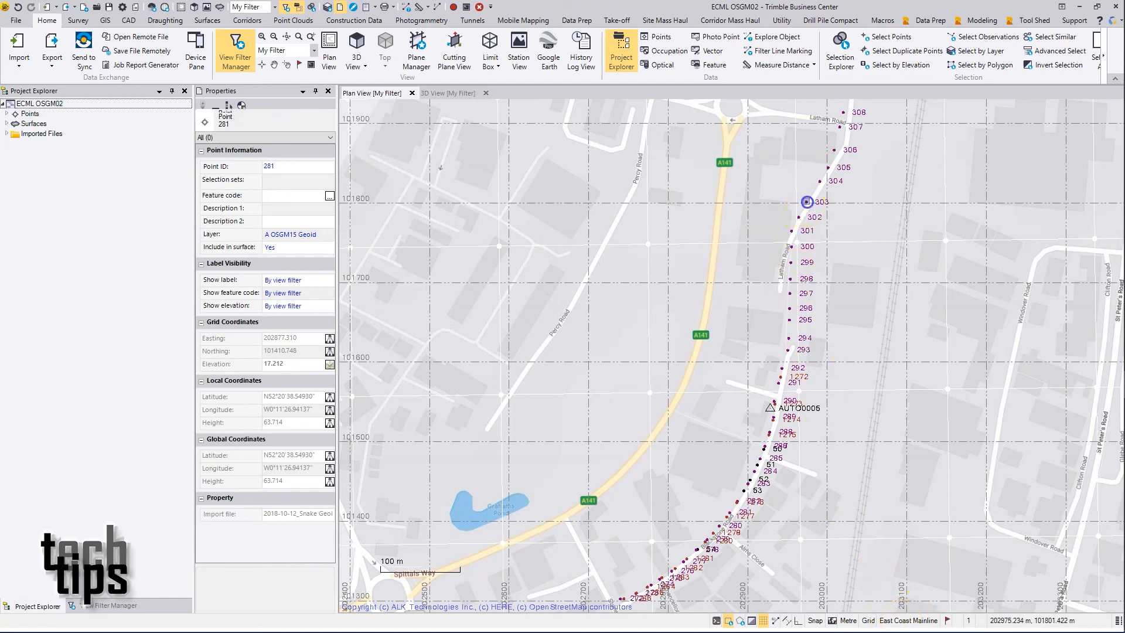
left_click(806, 200)
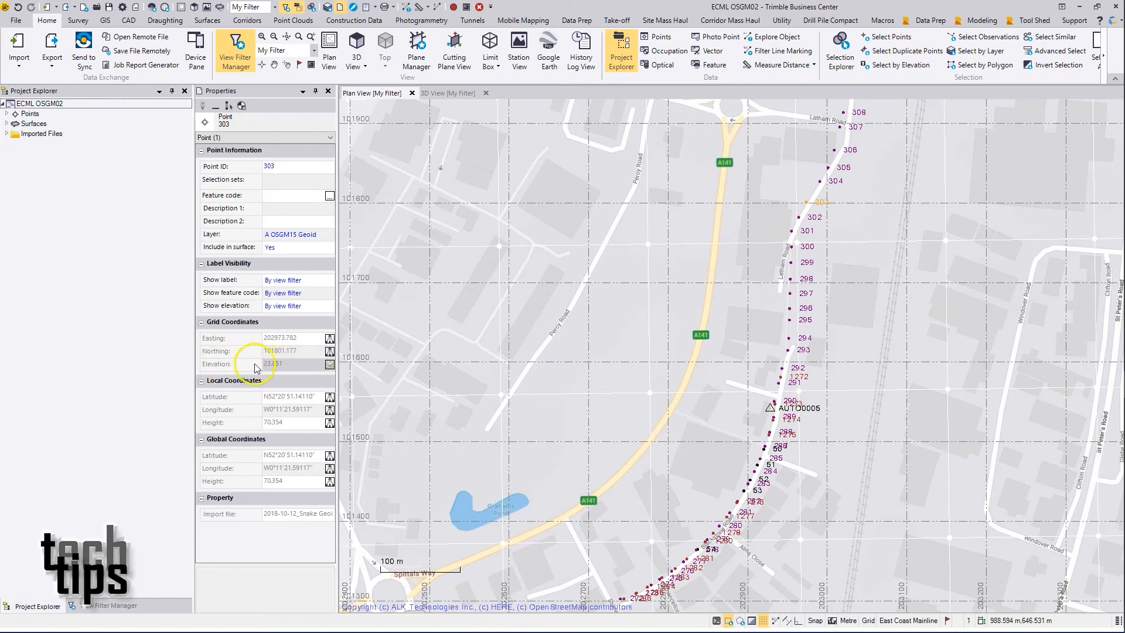
mouse_move(279, 366)
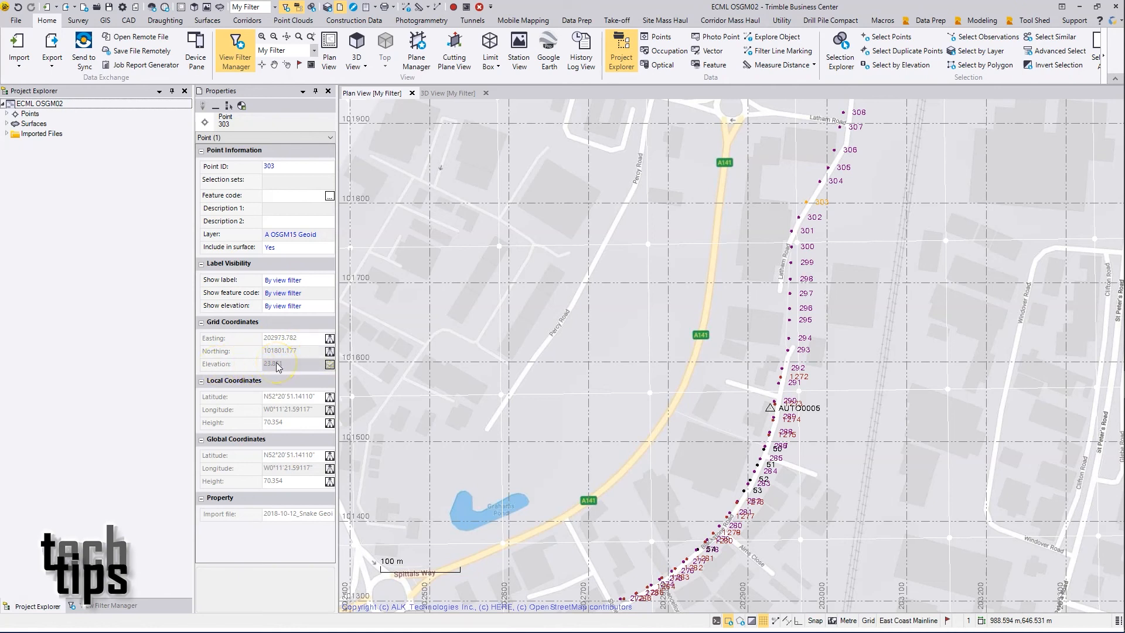